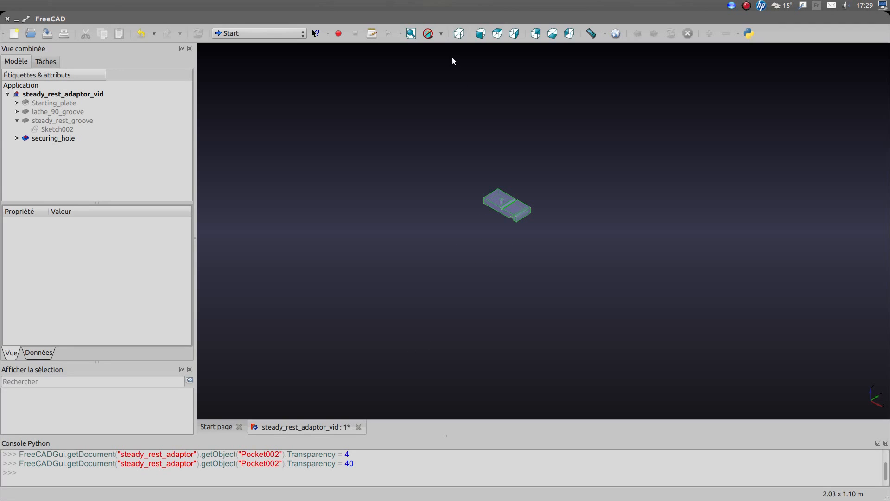
# Fit the whole translucent plate in view and orbit it to see it edge-on
pyautogui.click(411, 34)
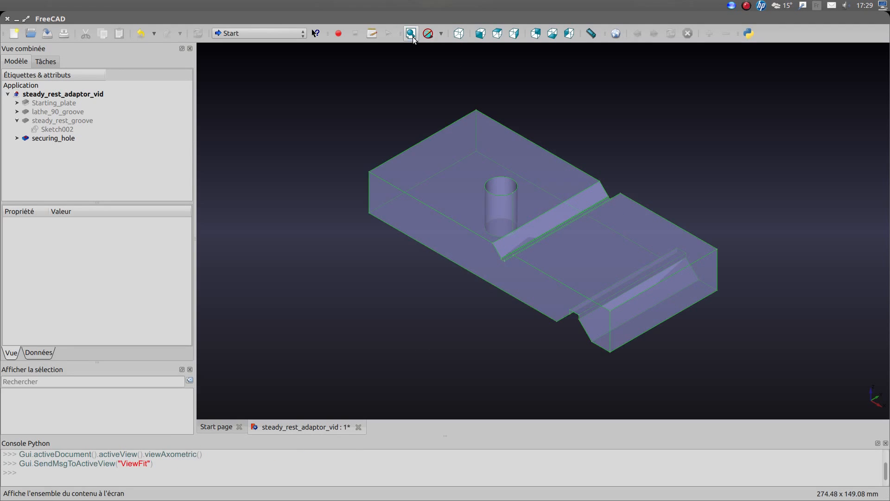
pyautogui.moveTo(420, 336)
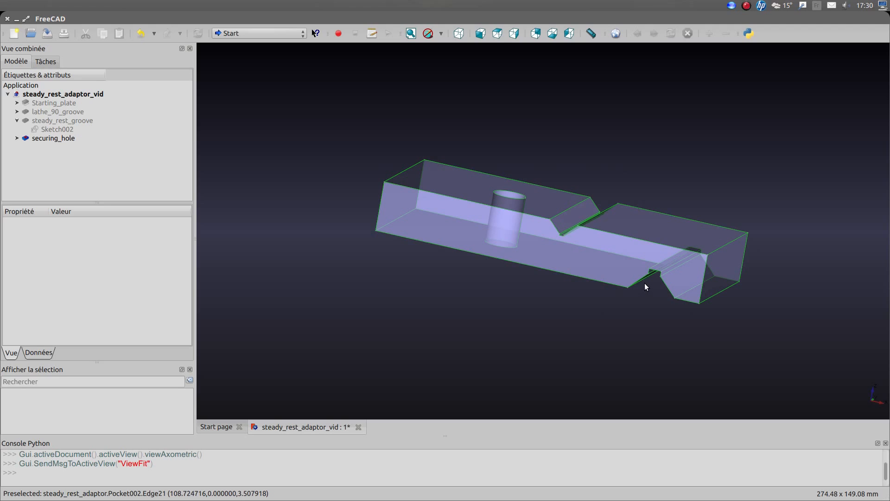
pyautogui.moveTo(562, 228)
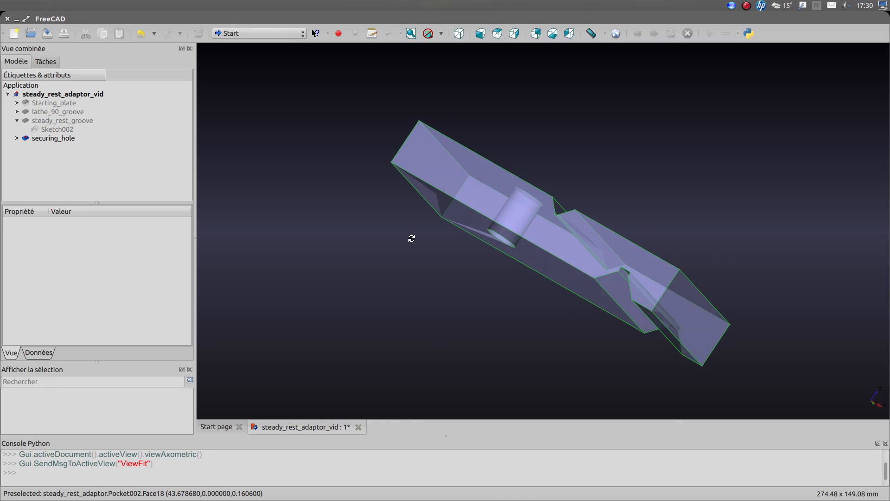
pyautogui.moveTo(411, 238); pyautogui.dragTo(396, 307)
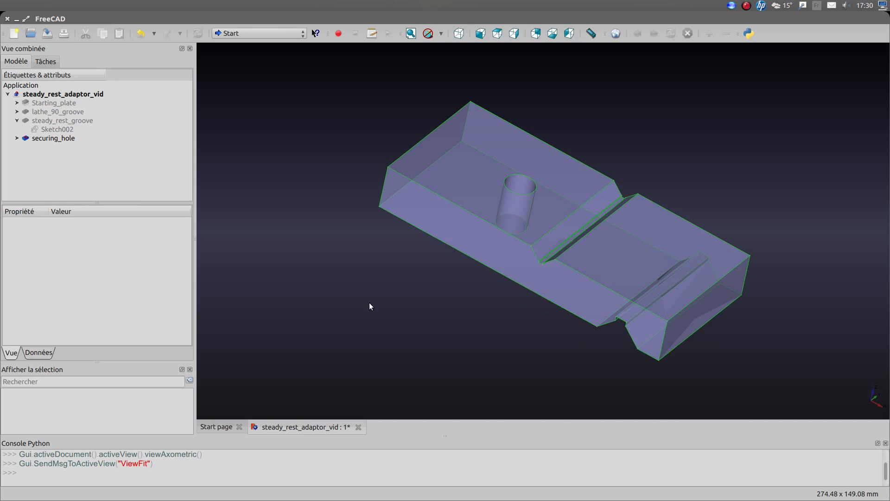
pyautogui.moveTo(336, 280)
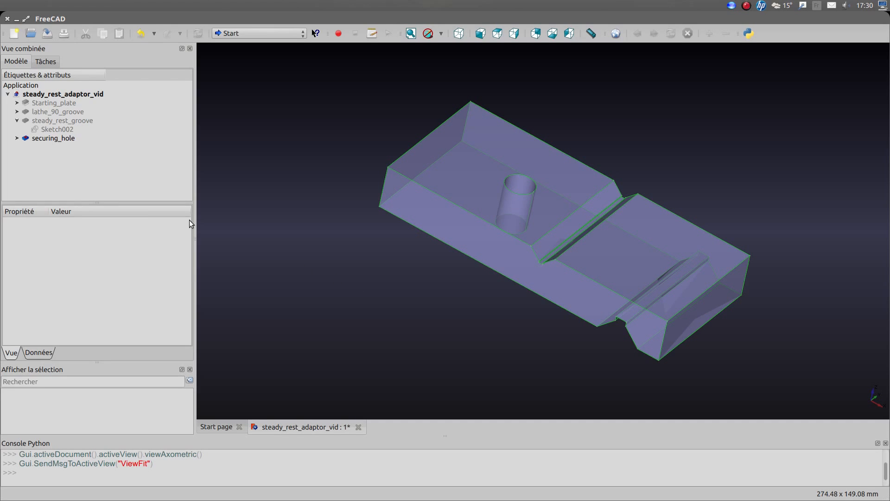
pyautogui.moveTo(374, 276)
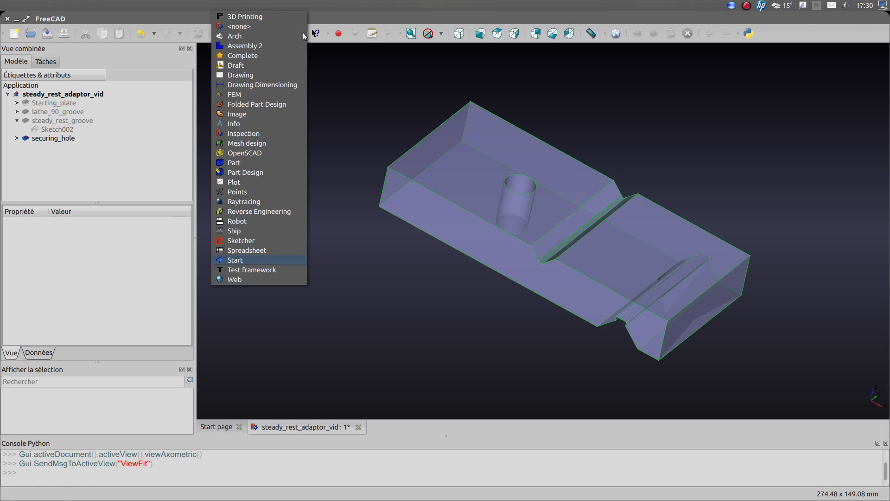
pyautogui.moveTo(265, 59)
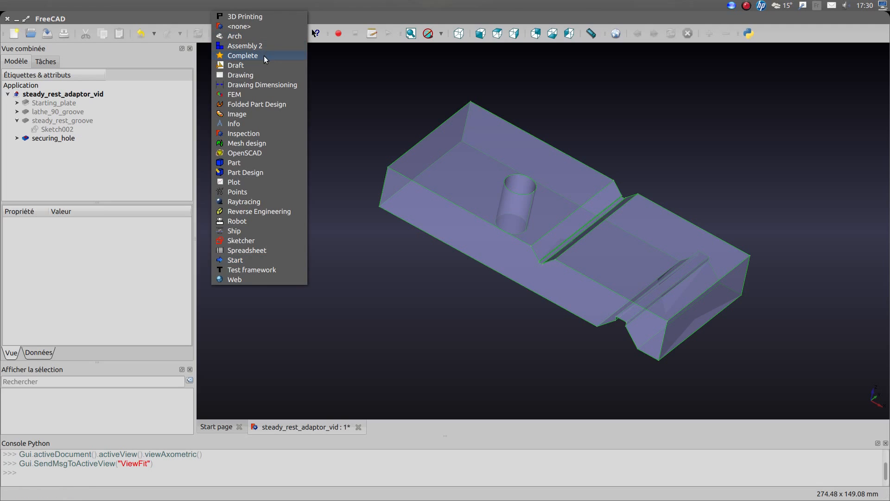
pyautogui.moveTo(236, 76)
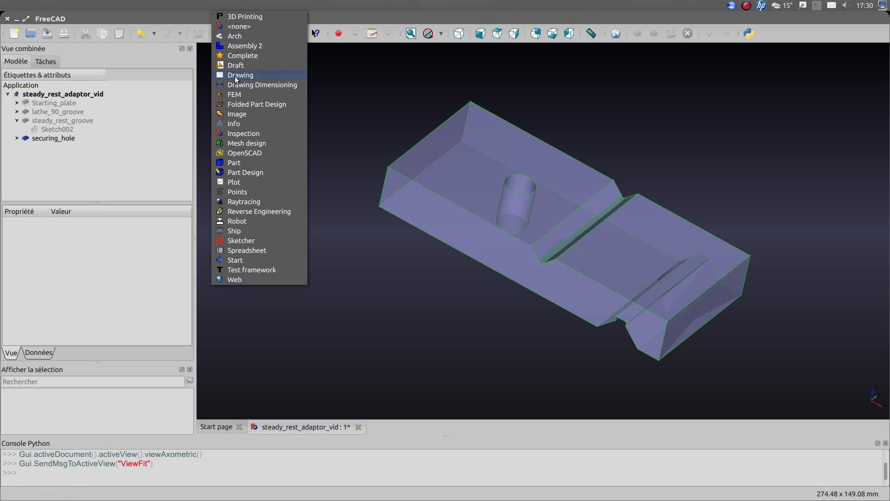
# Switch to the Drawing workbench and insert a blank A4 landscape page
pyautogui.click(239, 74)
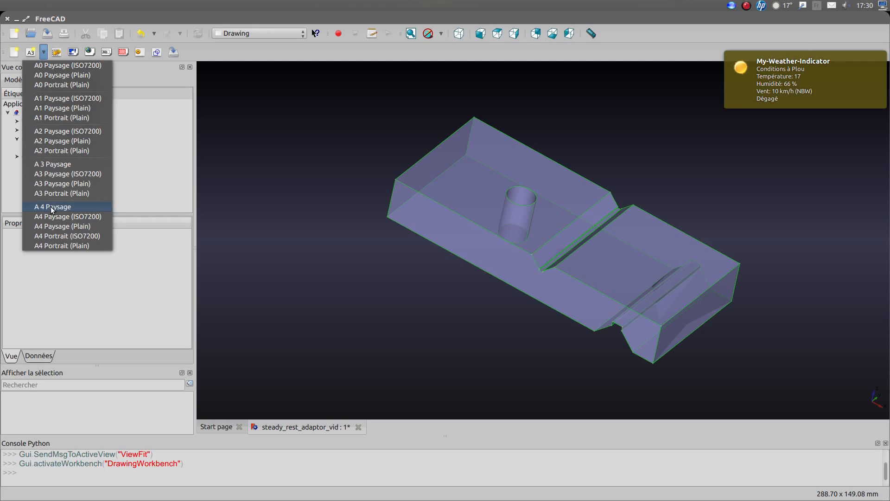
pyautogui.click(52, 206)
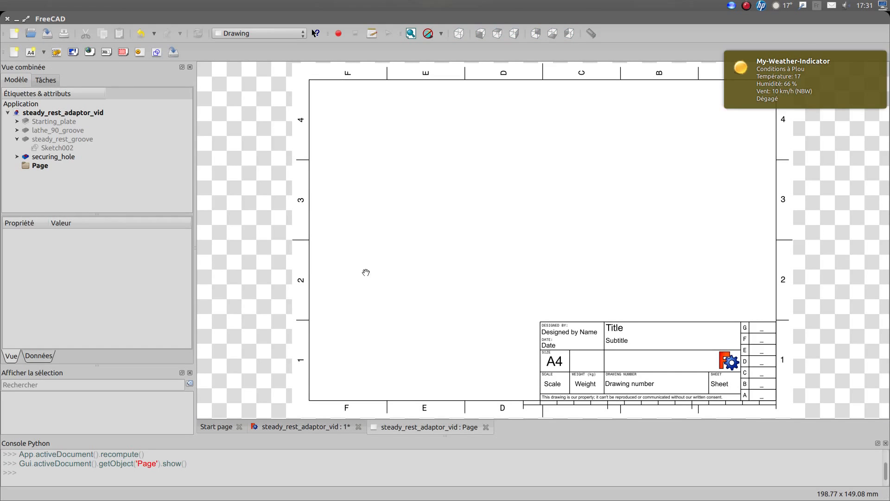
pyautogui.moveTo(163, 189)
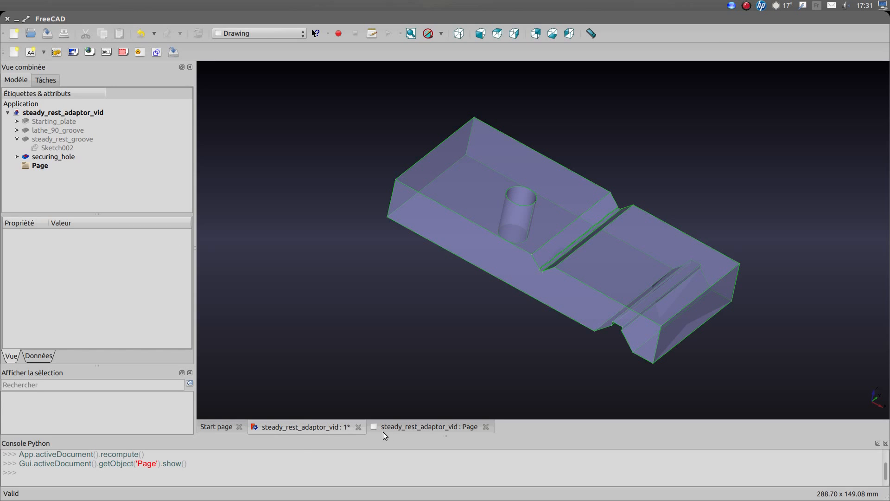
# Select the securing_hole plate shape in the tree and show the drawing page
pyautogui.click(430, 426)
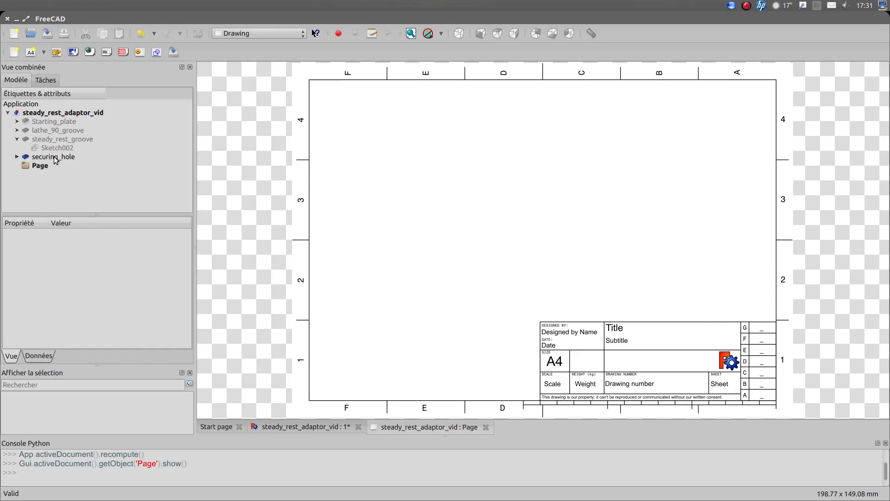
pyautogui.click(53, 156)
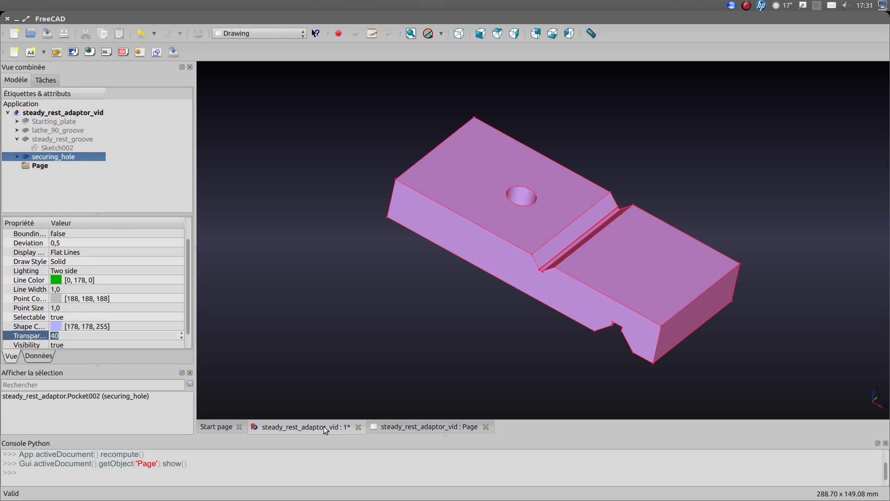
pyautogui.click(428, 427)
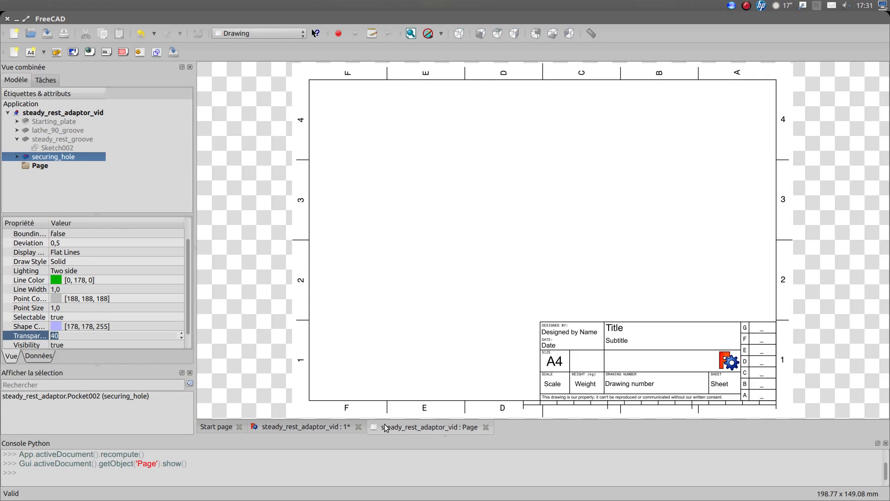
pyautogui.moveTo(73, 54)
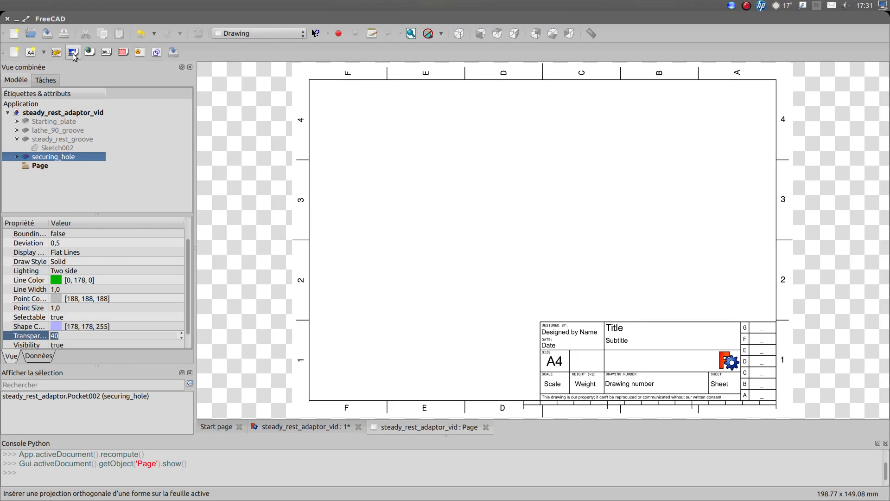
pyautogui.moveTo(74, 54)
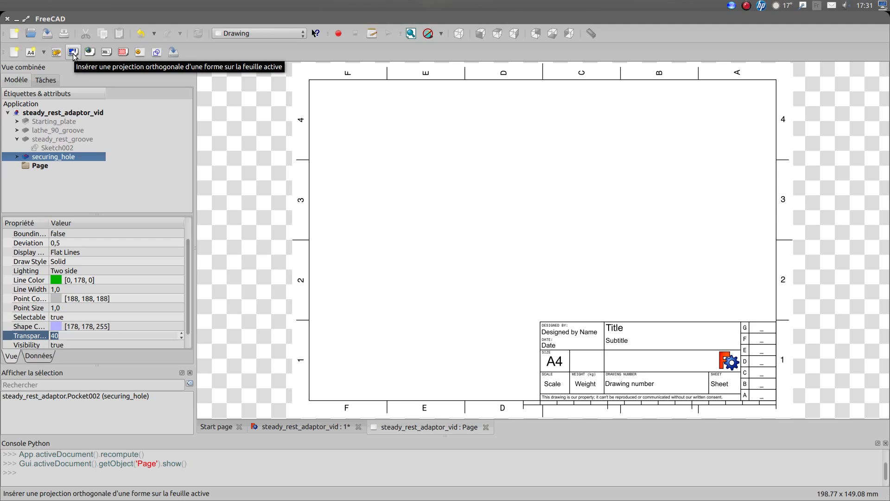
# Insert an orthographic projection from positive Y with a right side view and hidden edges
pyautogui.click(72, 50)
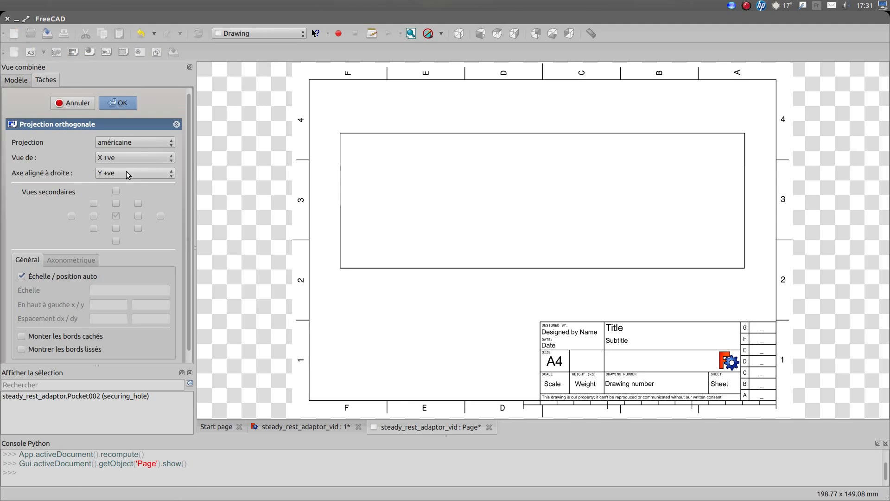
pyautogui.moveTo(52, 153)
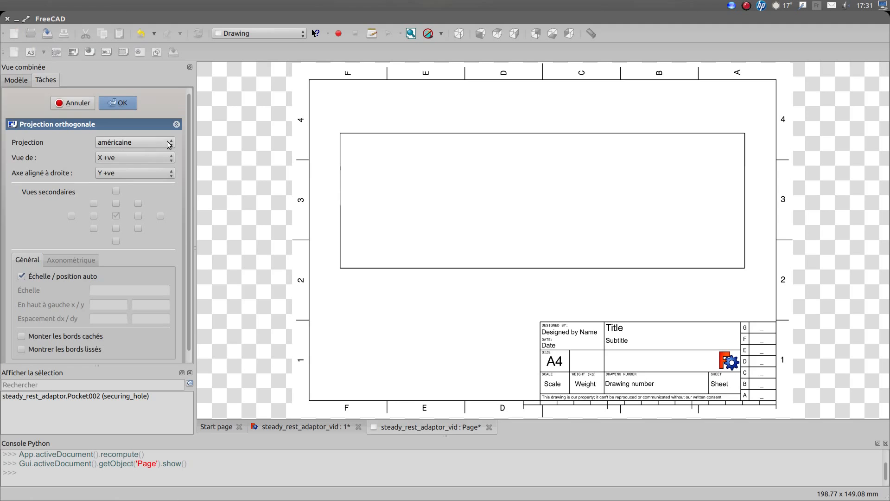
pyautogui.moveTo(147, 156)
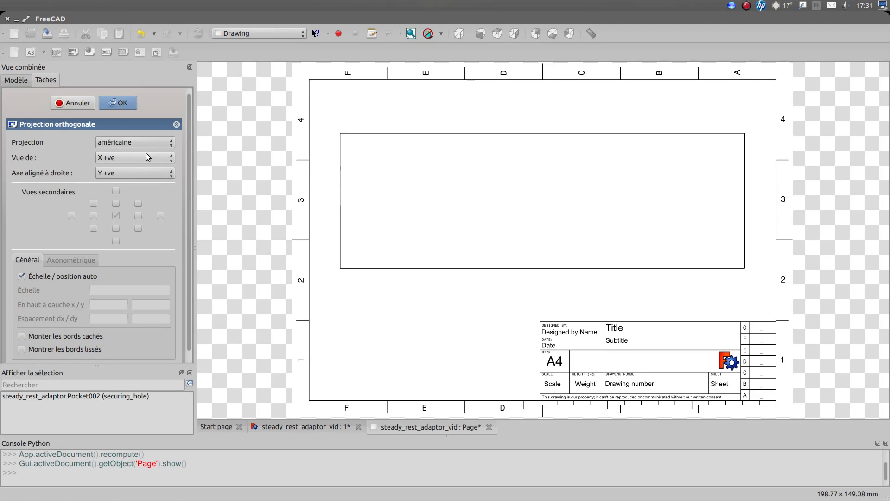
pyautogui.moveTo(134, 165)
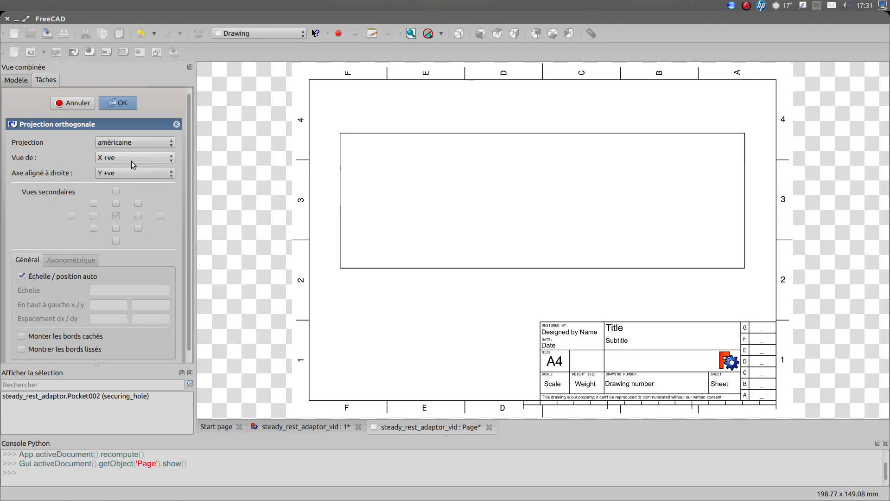
pyautogui.click(135, 157)
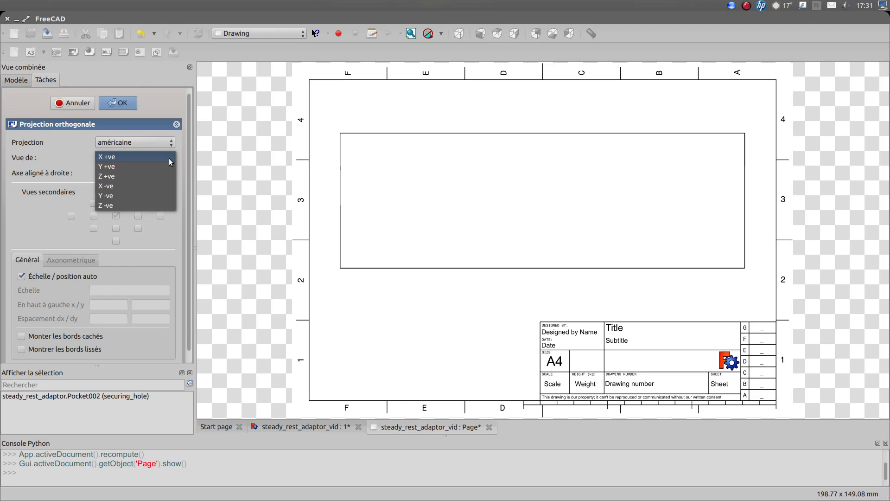
pyautogui.click(106, 166)
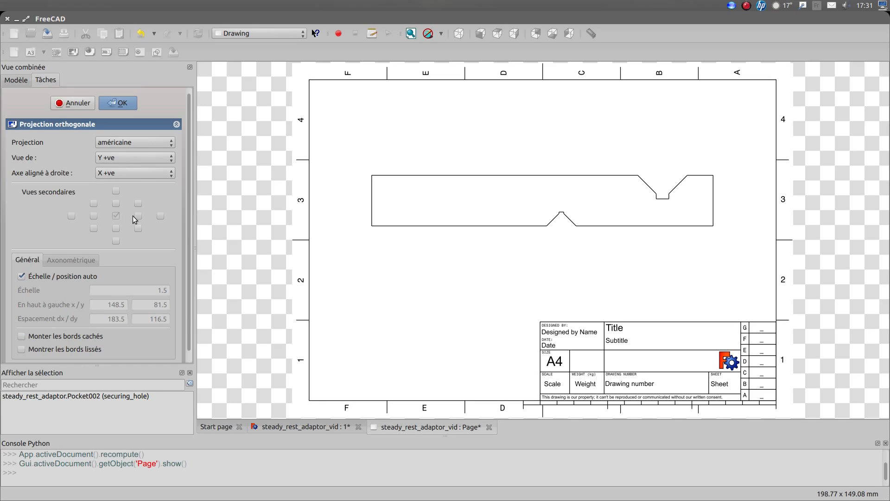
pyautogui.click(137, 215)
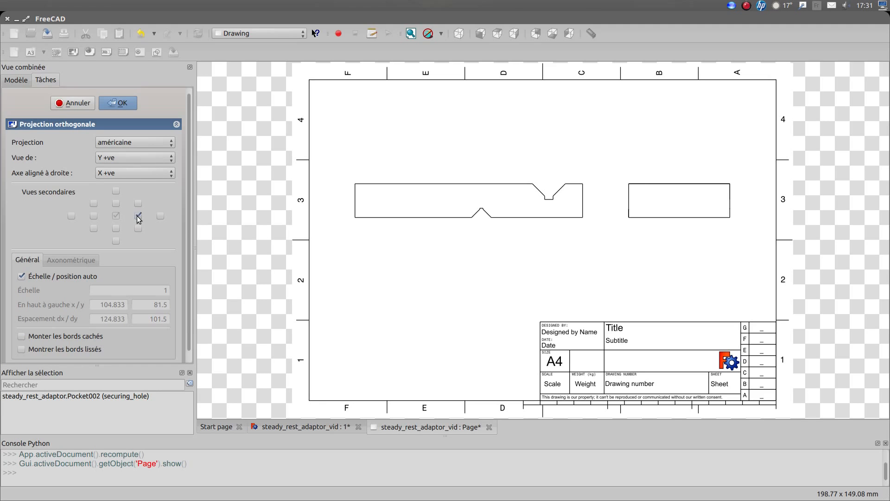
pyautogui.click(137, 215)
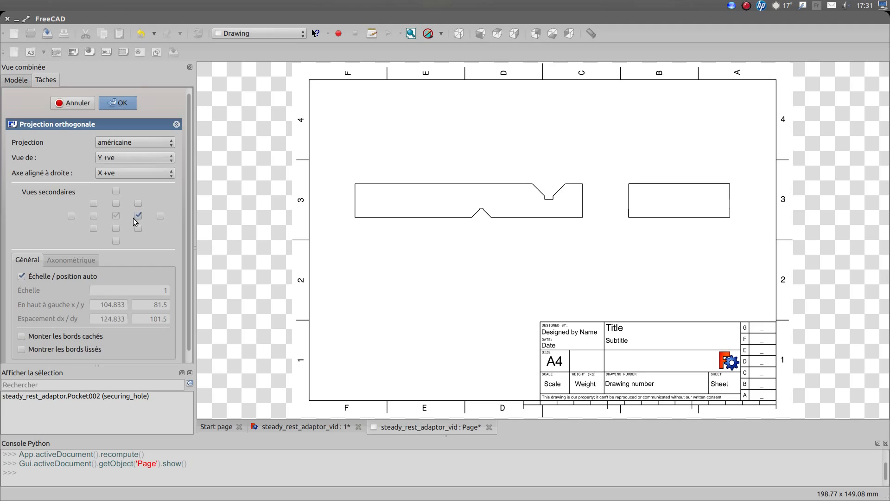
pyautogui.click(138, 215)
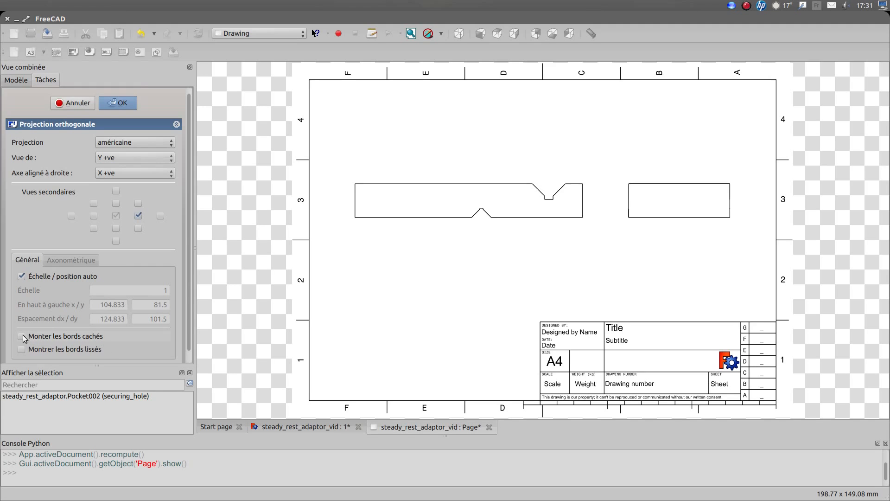
pyautogui.click(22, 336)
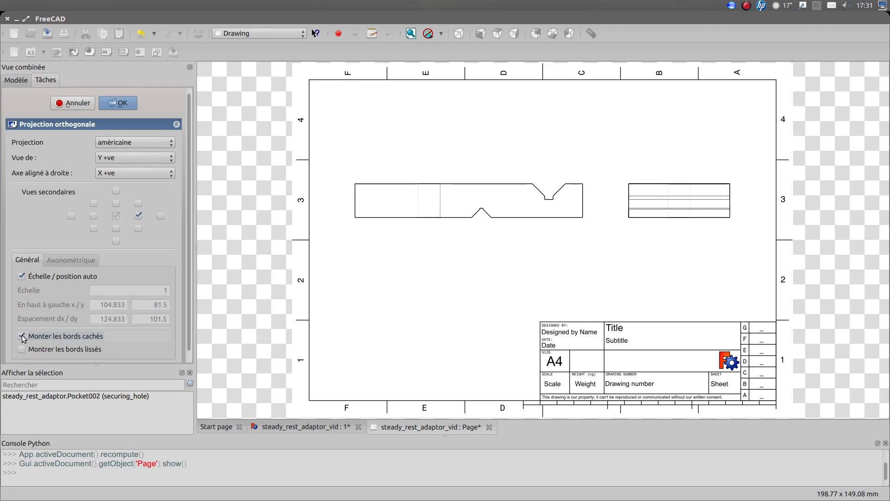
pyautogui.click(20, 336)
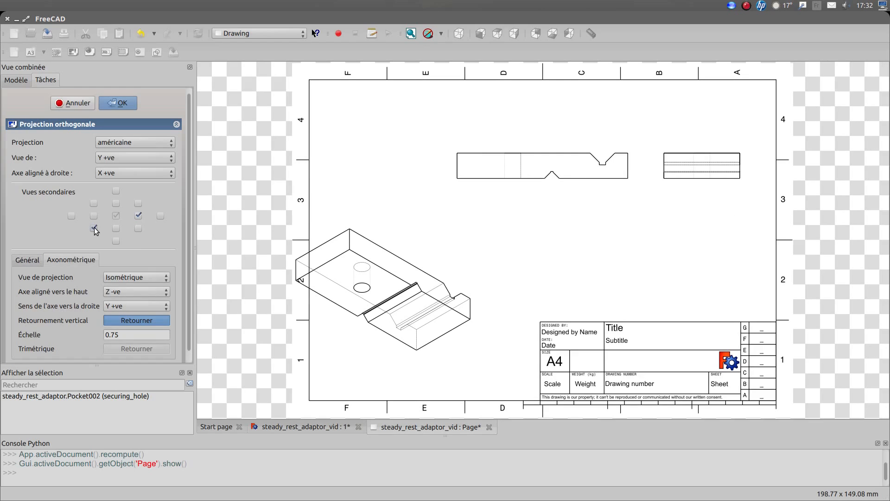
# Try an extra secondary view, revert it, and confirm the projection views
pyautogui.click(93, 228)
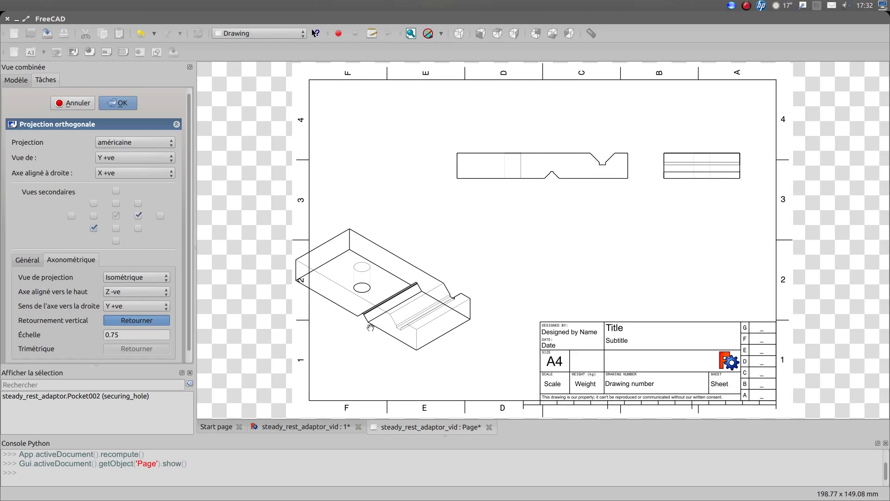
pyautogui.moveTo(256, 292)
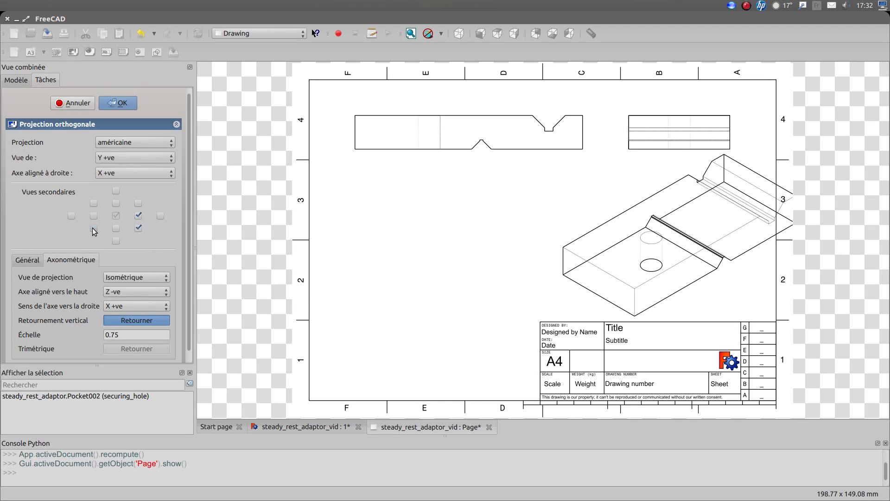
pyautogui.click(92, 228)
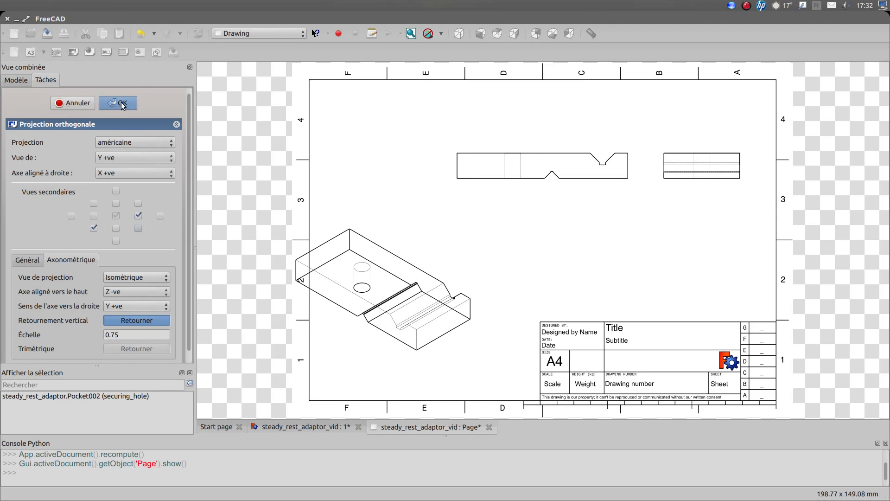
pyautogui.click(118, 103)
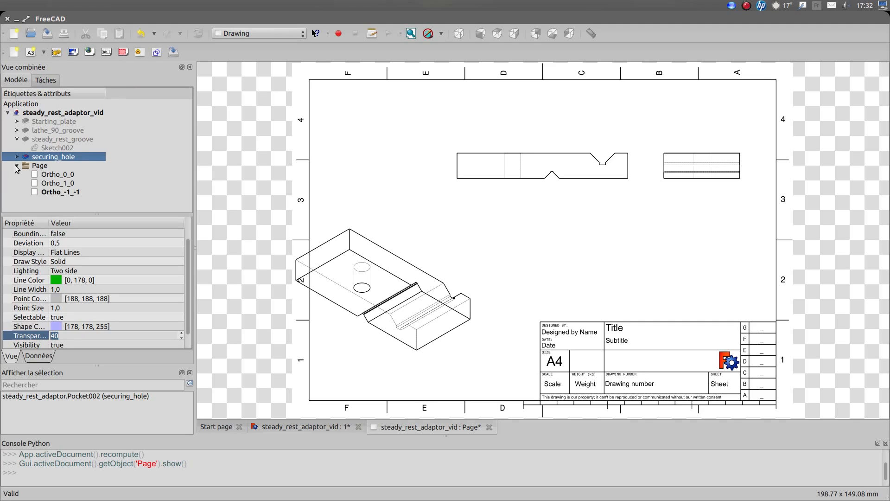
pyautogui.click(61, 191)
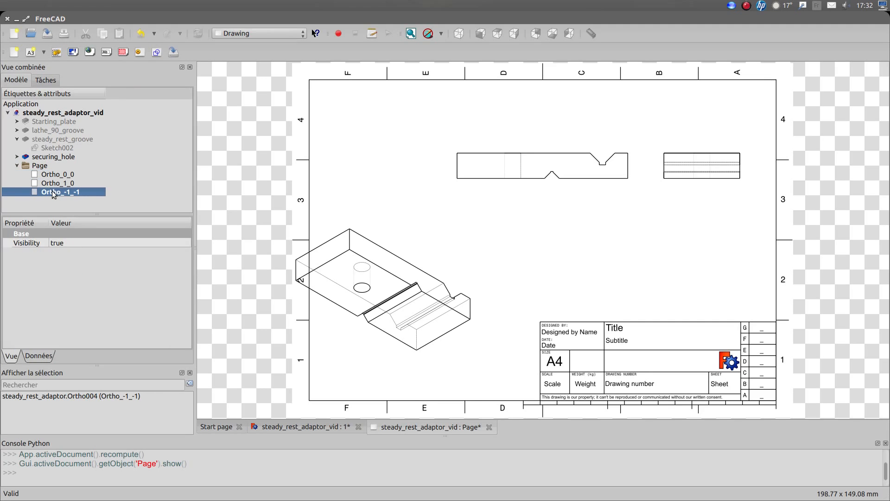
pyautogui.click(57, 174)
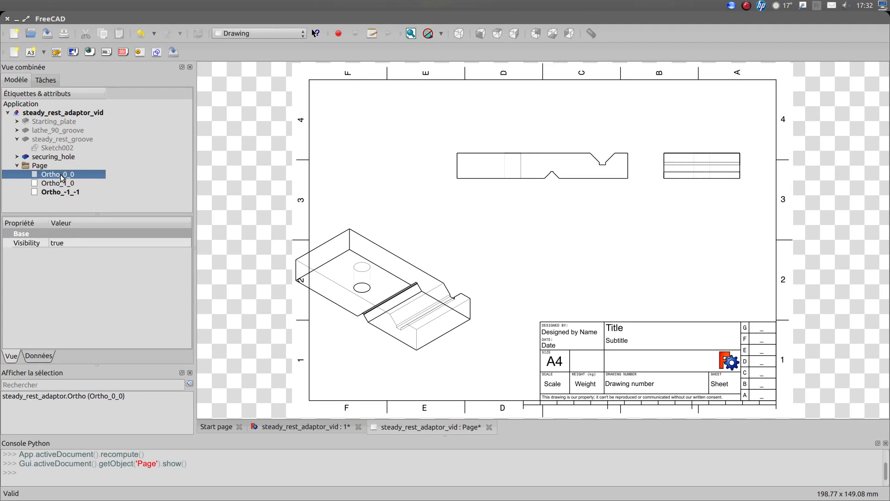
pyautogui.click(59, 191)
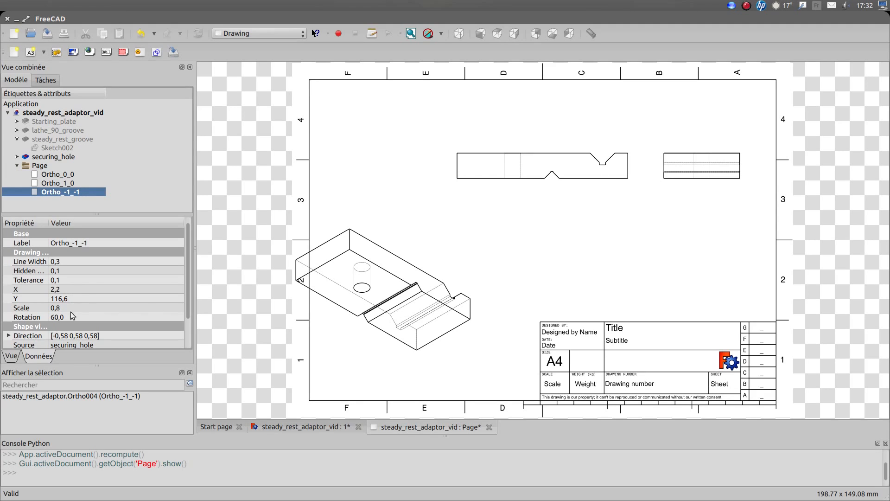
pyautogui.moveTo(72, 266)
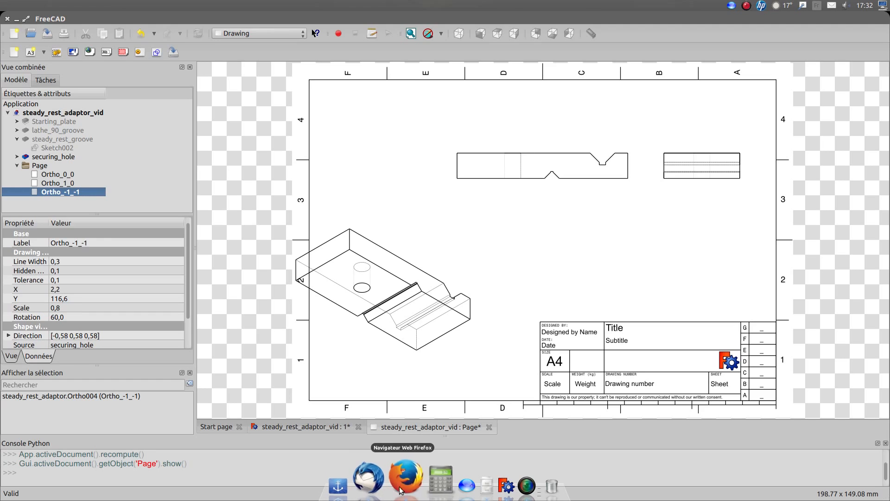
pyautogui.moveTo(332, 49)
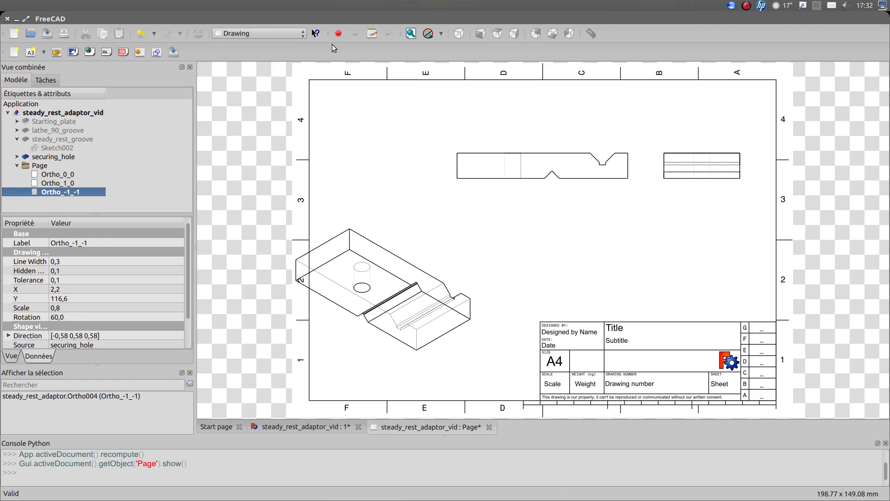
# Switch the workbench to Drawing Dimensioning
pyautogui.click(258, 34)
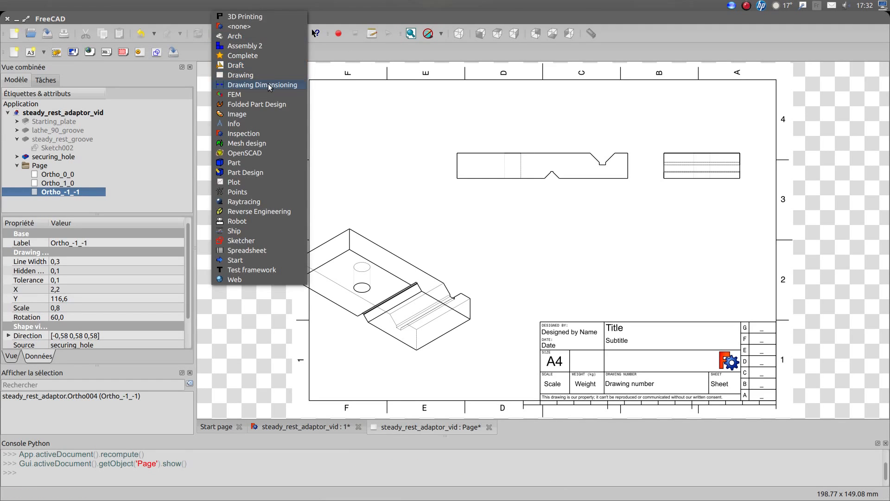
pyautogui.click(261, 84)
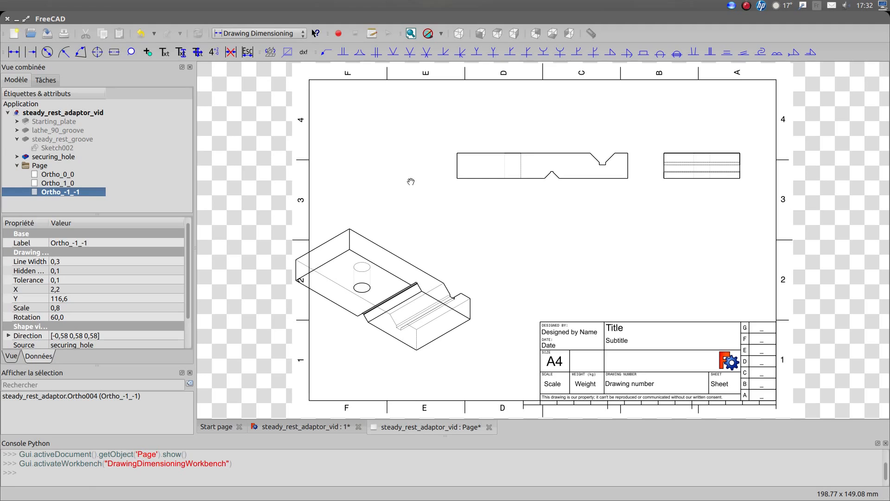
pyautogui.moveTo(351, 154)
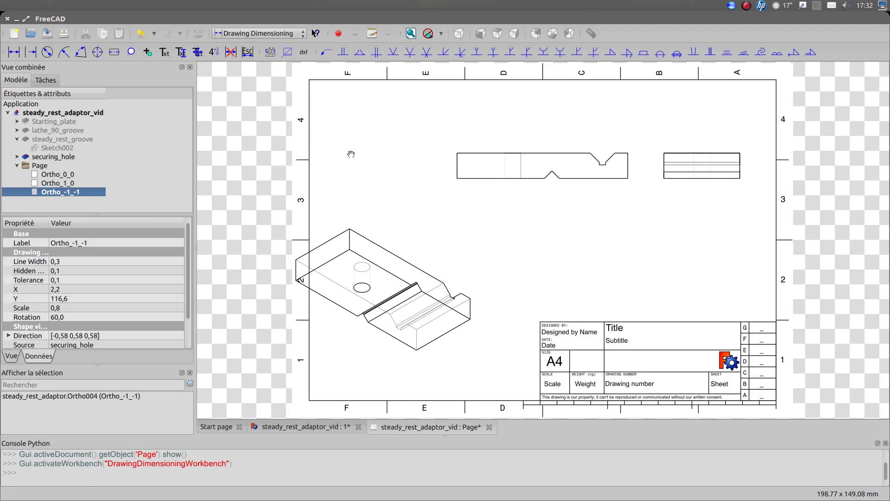
pyautogui.moveTo(432, 201)
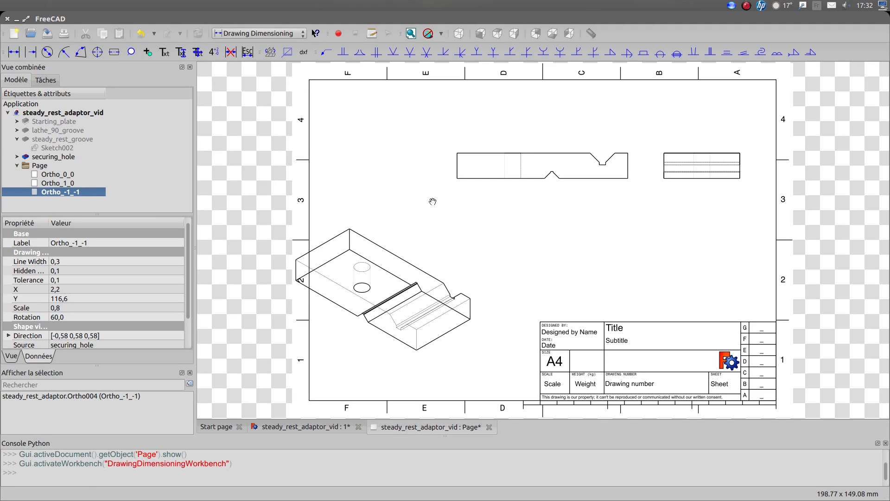
pyautogui.moveTo(429, 185)
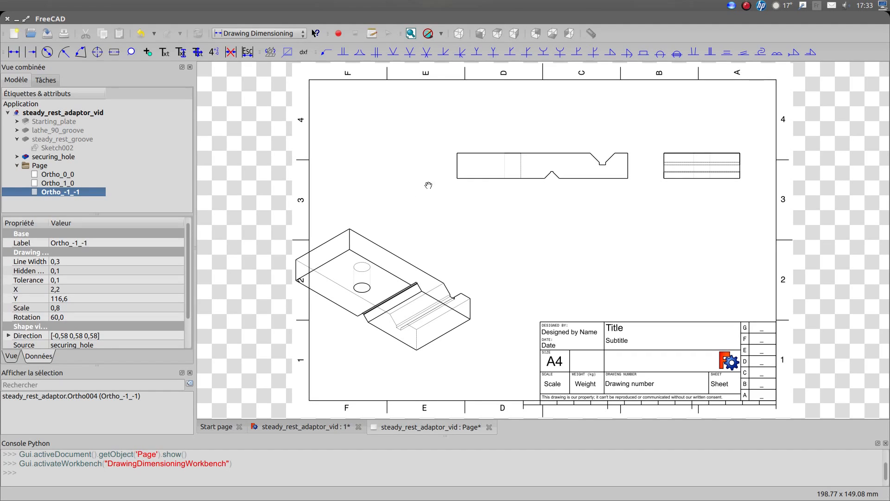
pyautogui.moveTo(423, 191)
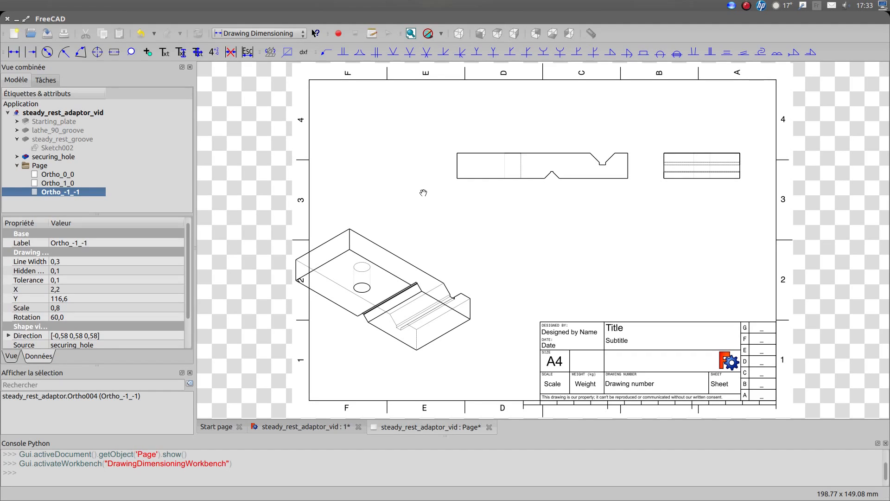
pyautogui.moveTo(402, 187)
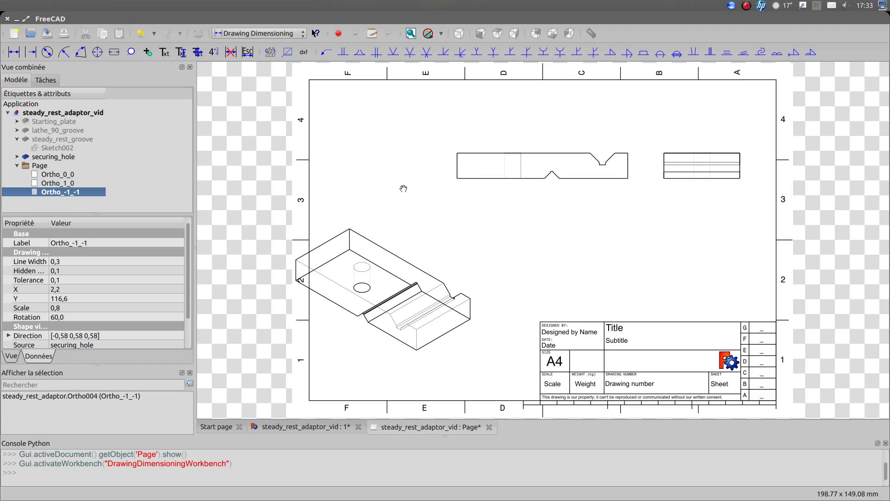
pyautogui.moveTo(469, 189)
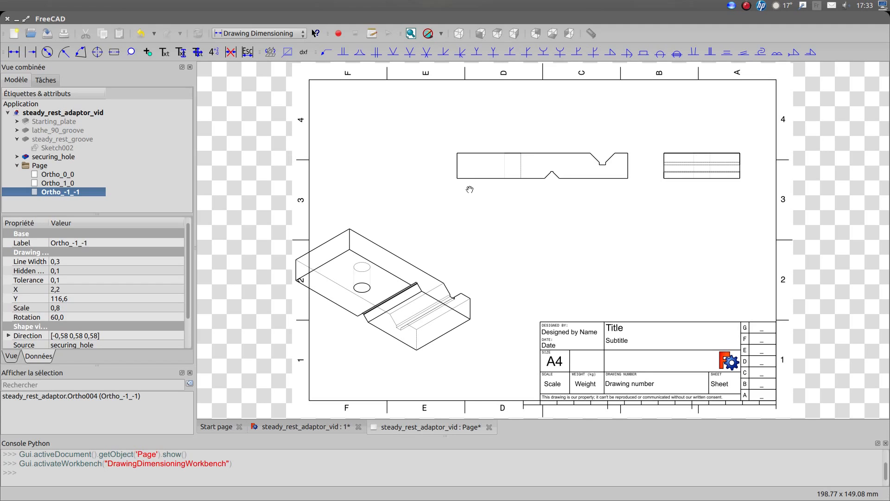
pyautogui.moveTo(446, 182)
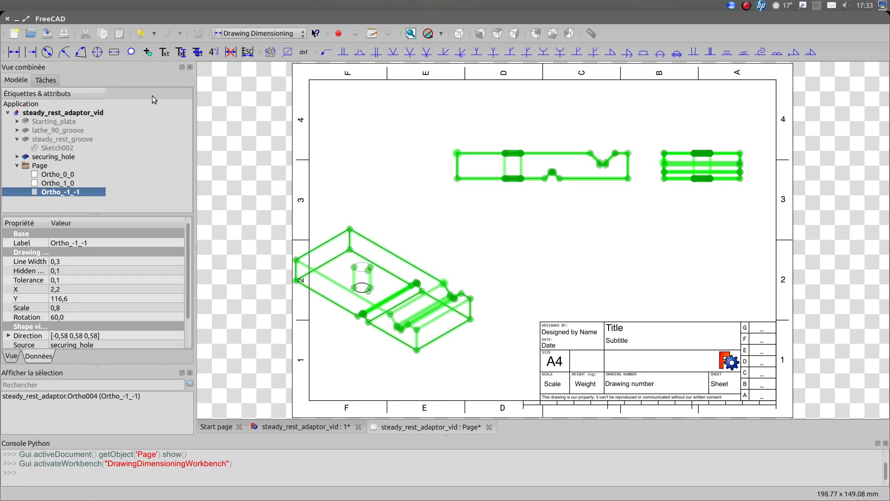
pyautogui.moveTo(515, 177)
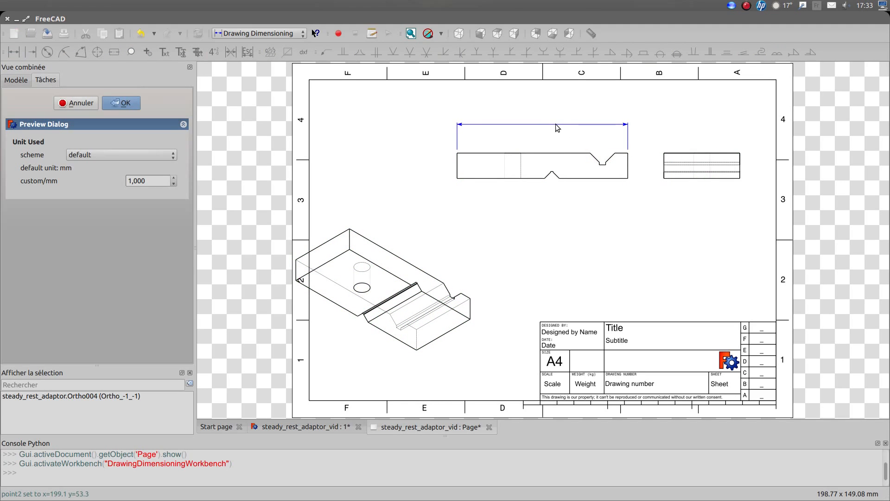
# Place the 135 overall-length dimension above the front view
pyautogui.click(530, 125)
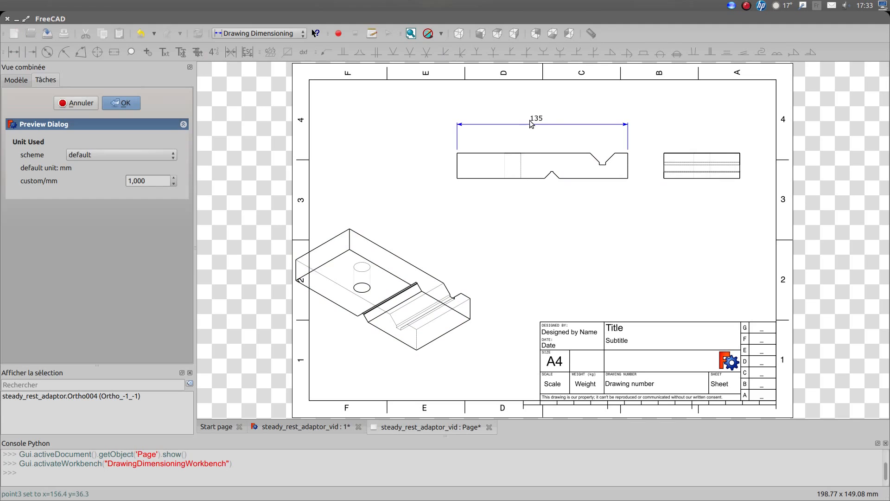
pyautogui.click(121, 103)
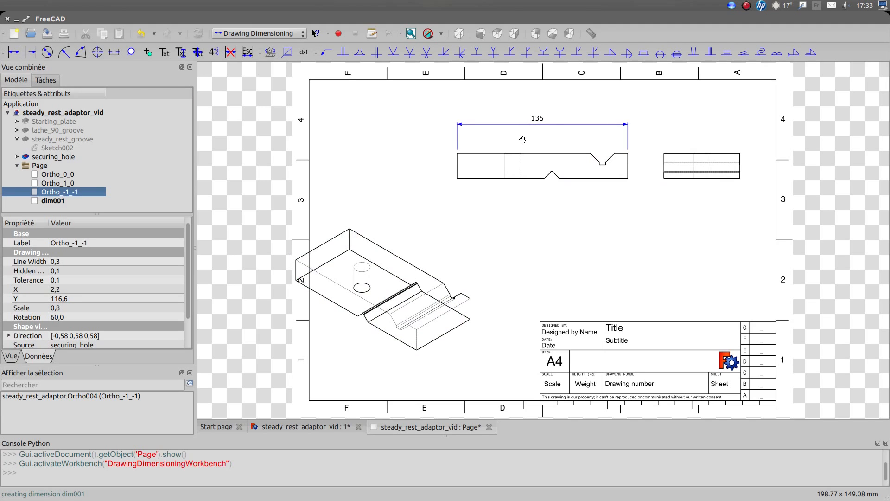
pyautogui.moveTo(482, 230)
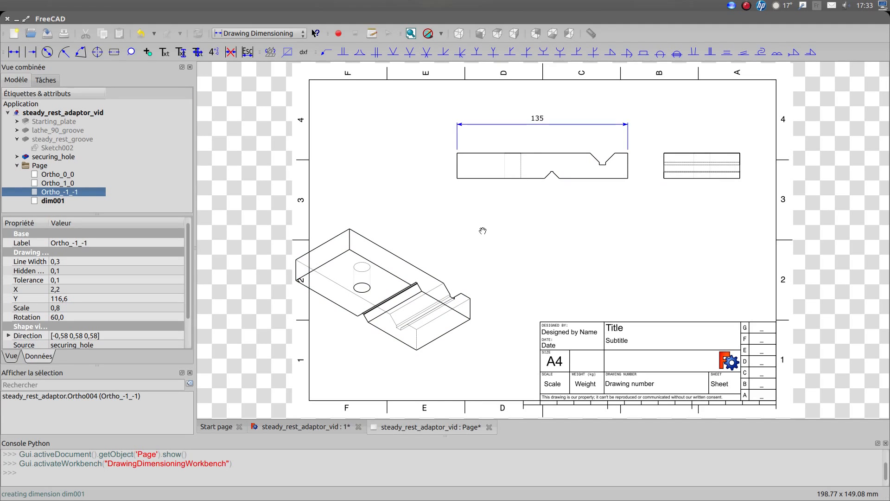
pyautogui.moveTo(327, 176)
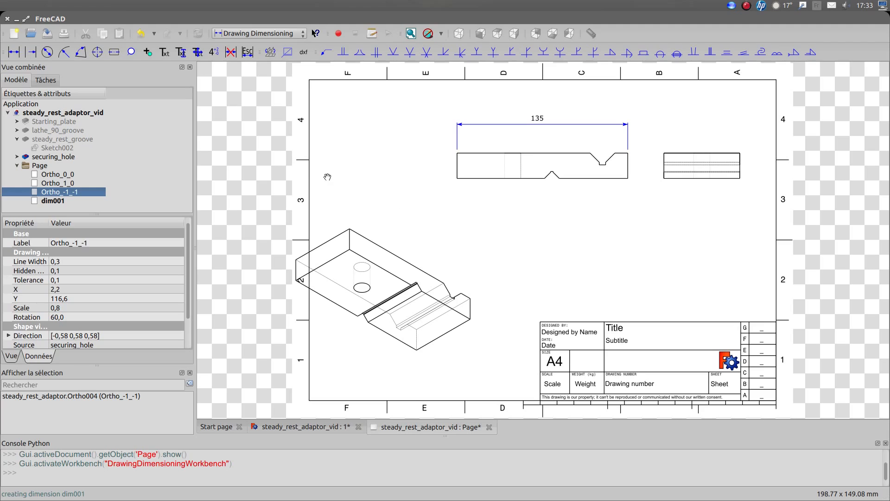
pyautogui.moveTo(450, 179)
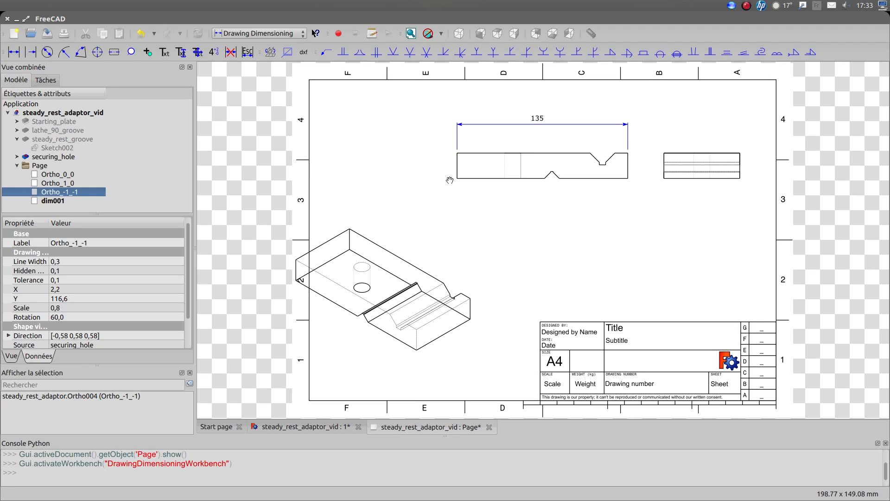
pyautogui.moveTo(98, 55)
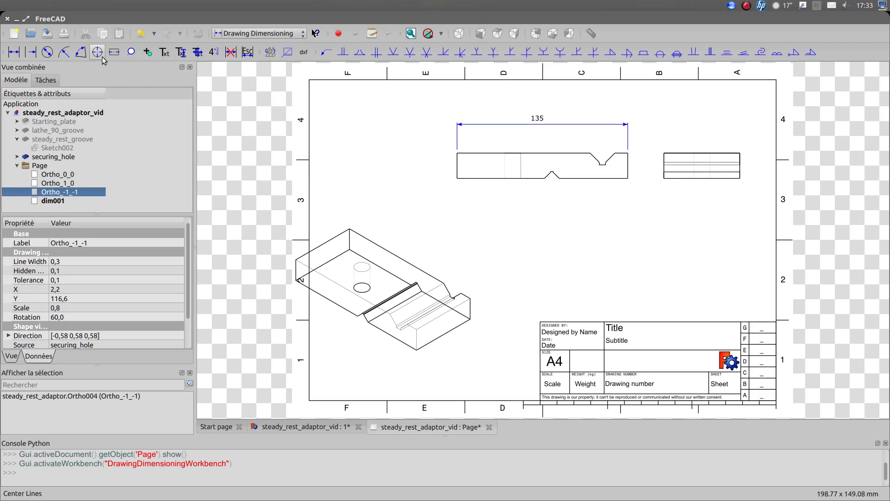
pyautogui.moveTo(97, 54)
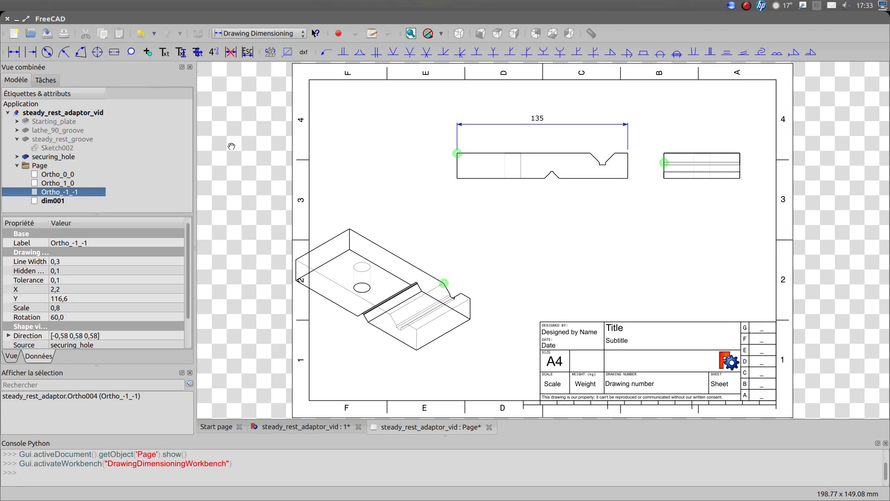
pyautogui.moveTo(158, 82)
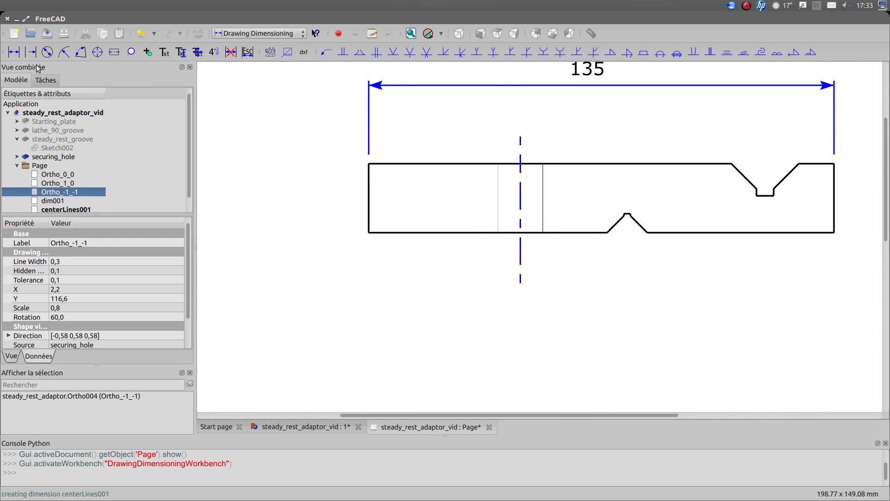
# Add the 12.837 groove-width and 20 plate-height dimensions on the front view
pyautogui.click(497, 234)
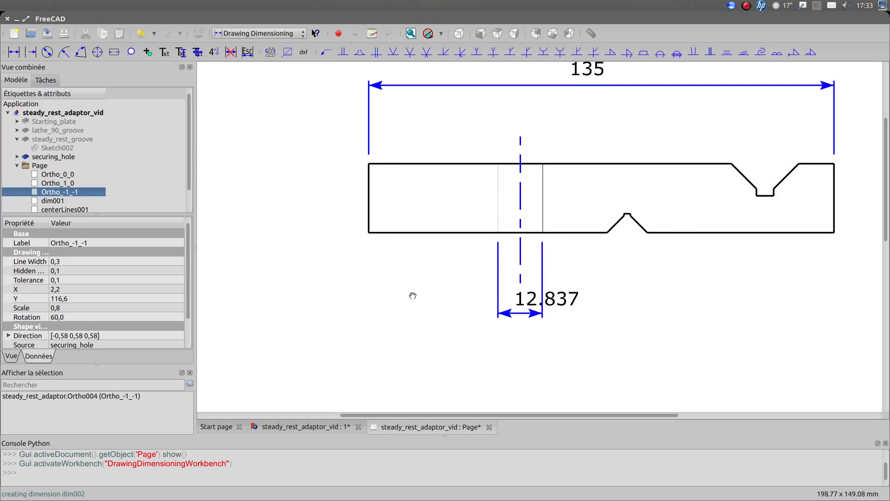
pyautogui.click(367, 164)
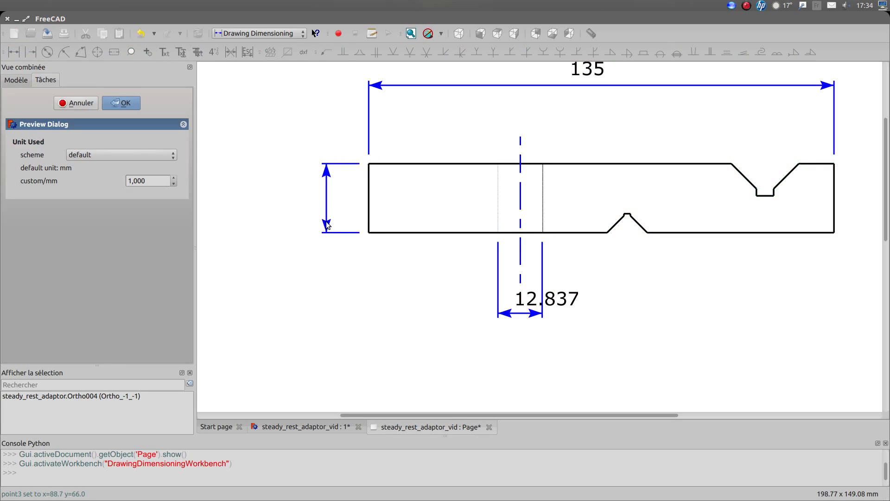
pyautogui.click(121, 103)
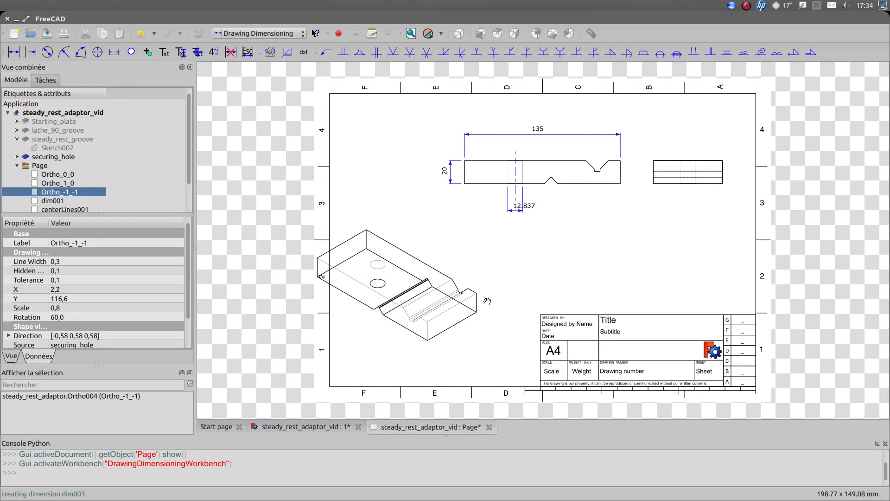
pyautogui.moveTo(240, 186)
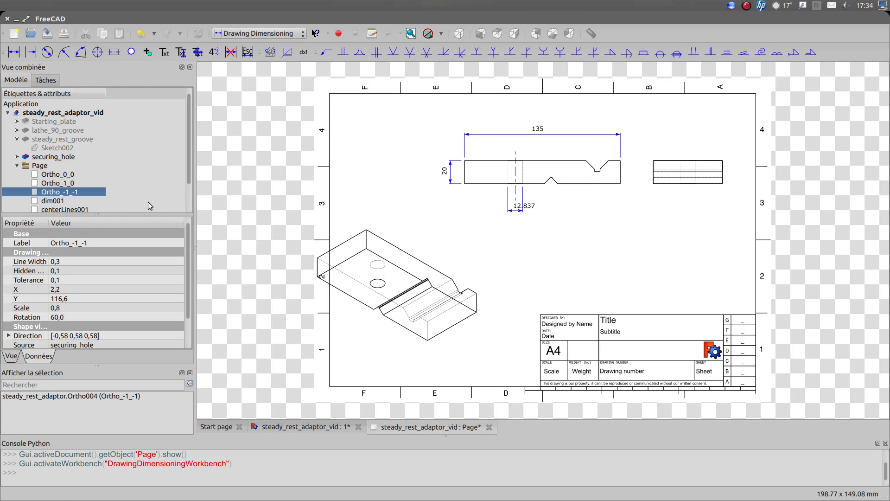
pyautogui.moveTo(141, 204)
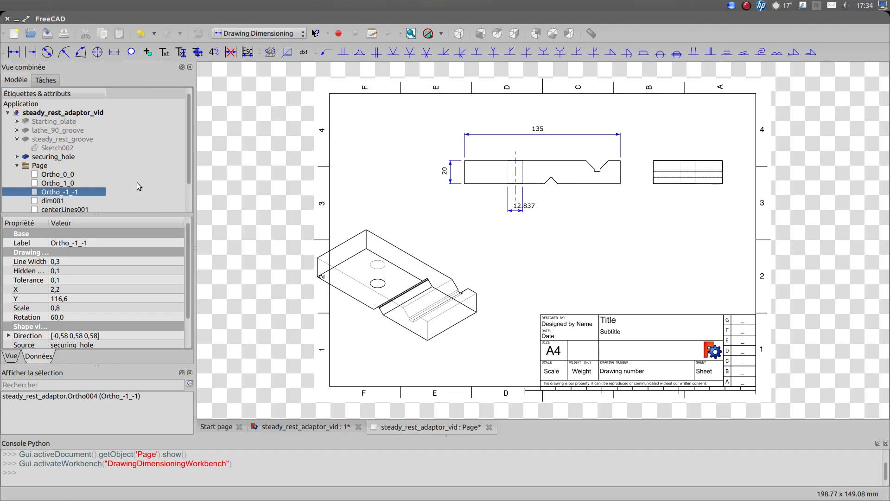
pyautogui.click(491, 440)
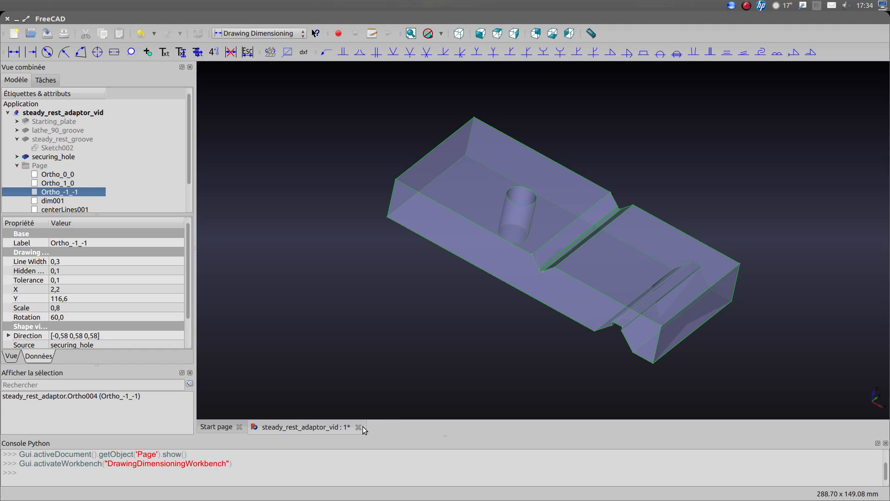
# Close the in-progress document to show the finished STEADY REST ADAPTOR page
pyautogui.click(358, 427)
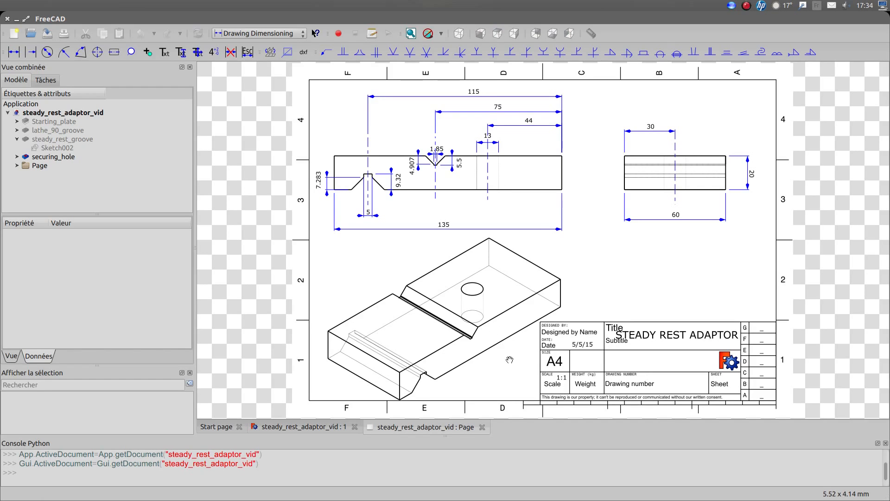
pyautogui.moveTo(393, 214)
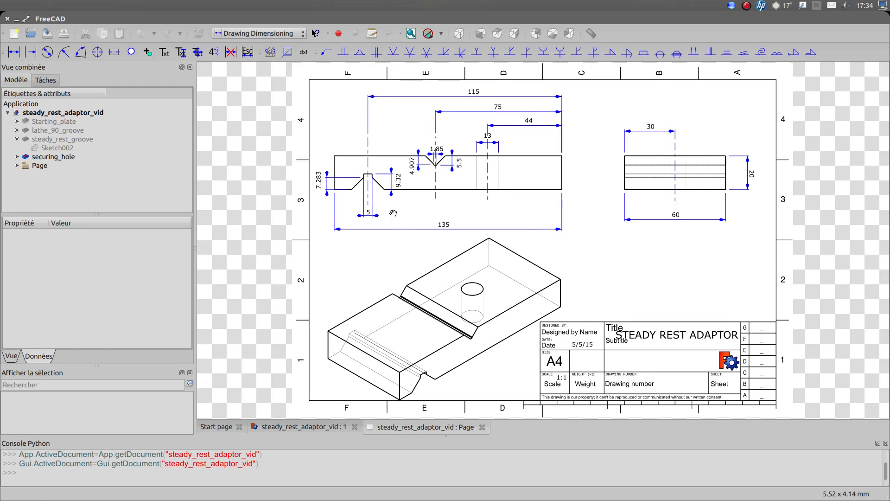
pyautogui.moveTo(412, 207)
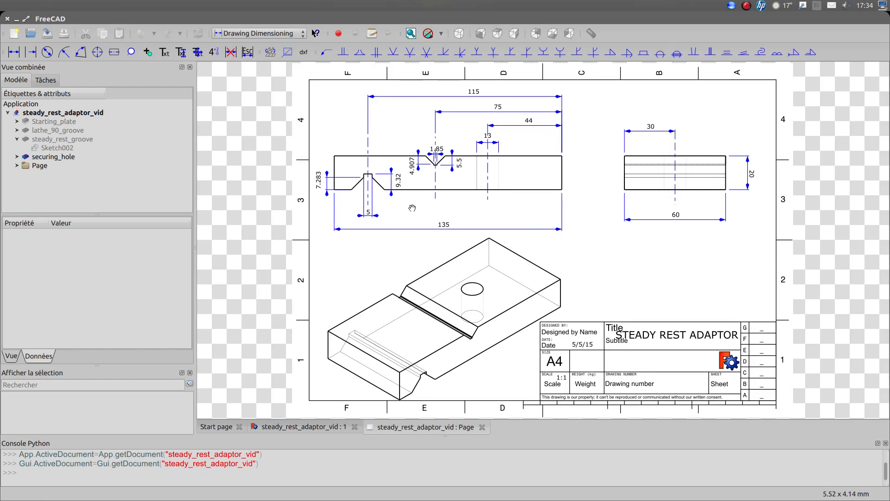
pyautogui.moveTo(378, 194)
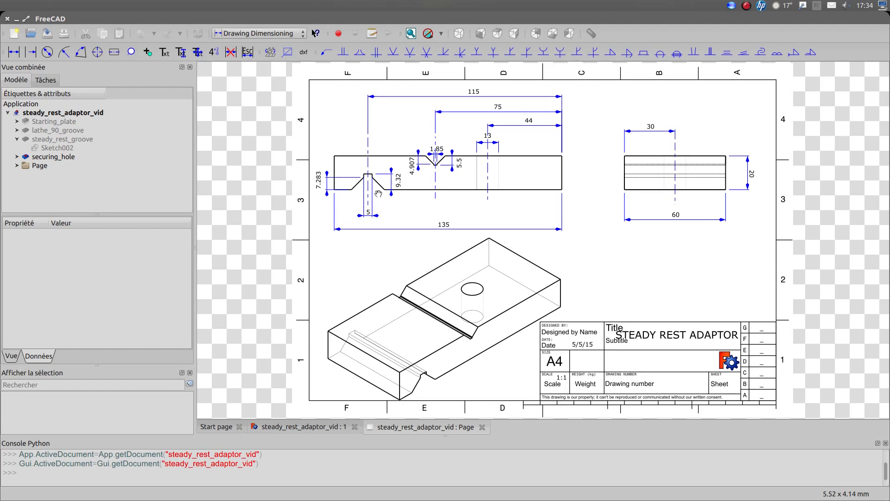
pyautogui.moveTo(400, 206)
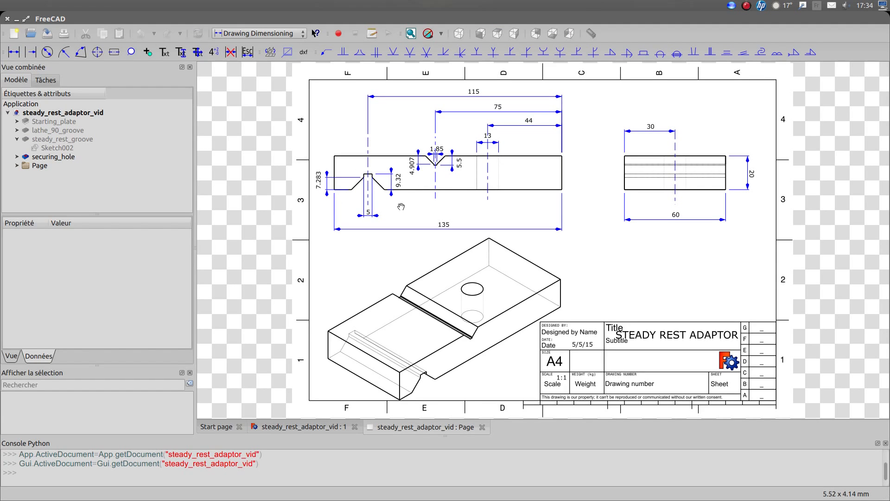
pyautogui.moveTo(429, 380)
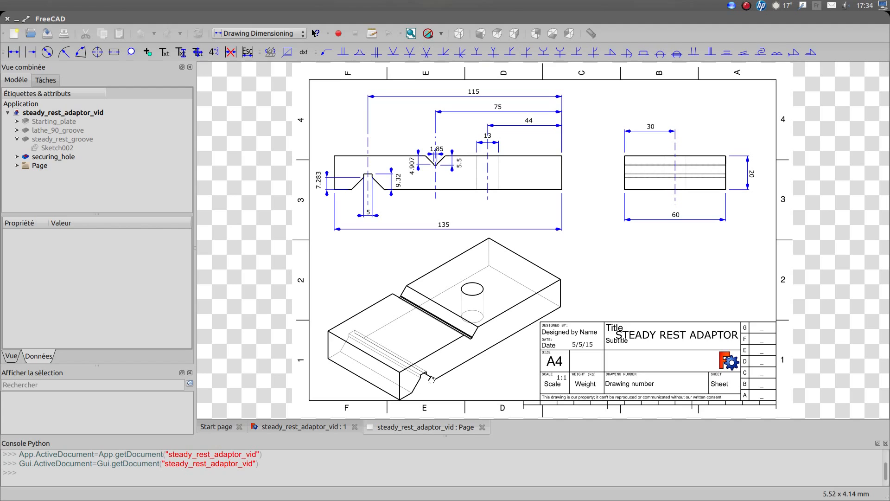
pyautogui.moveTo(380, 189)
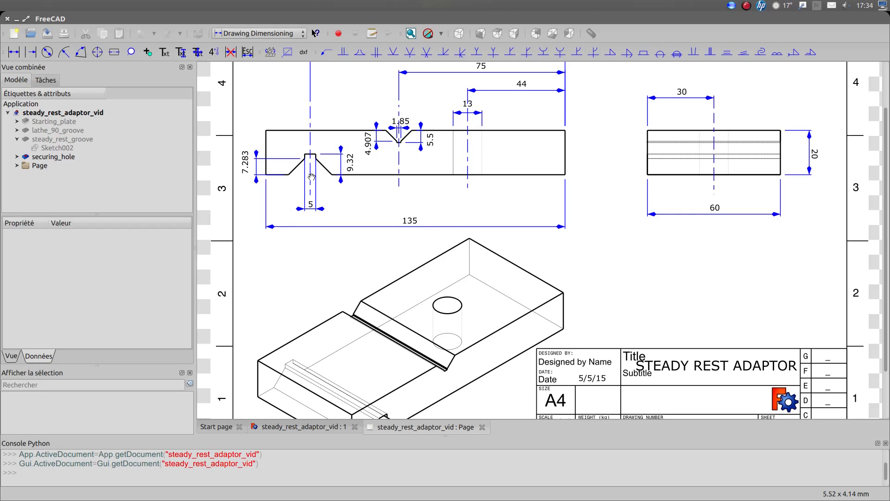
pyautogui.moveTo(398, 149)
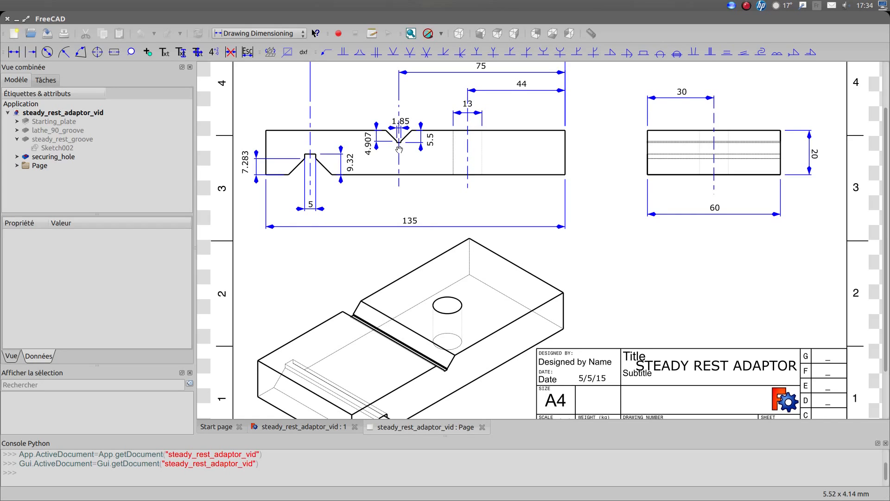
pyautogui.moveTo(316, 202)
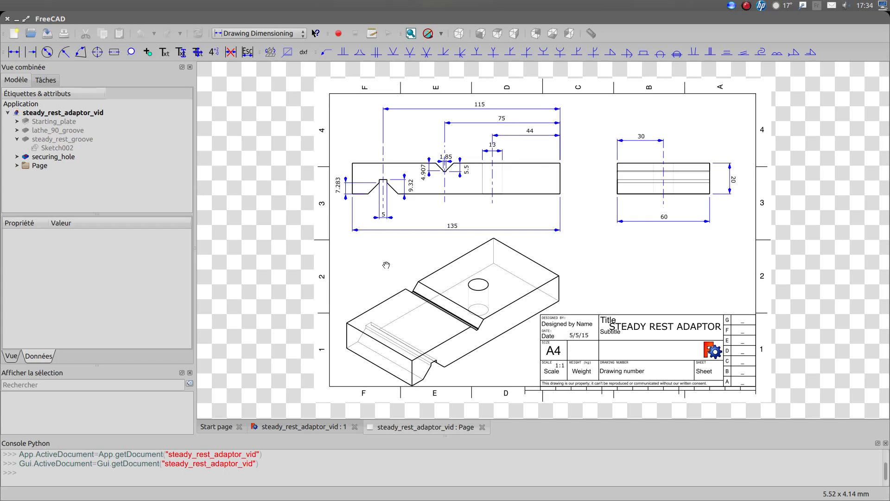
pyautogui.moveTo(354, 264)
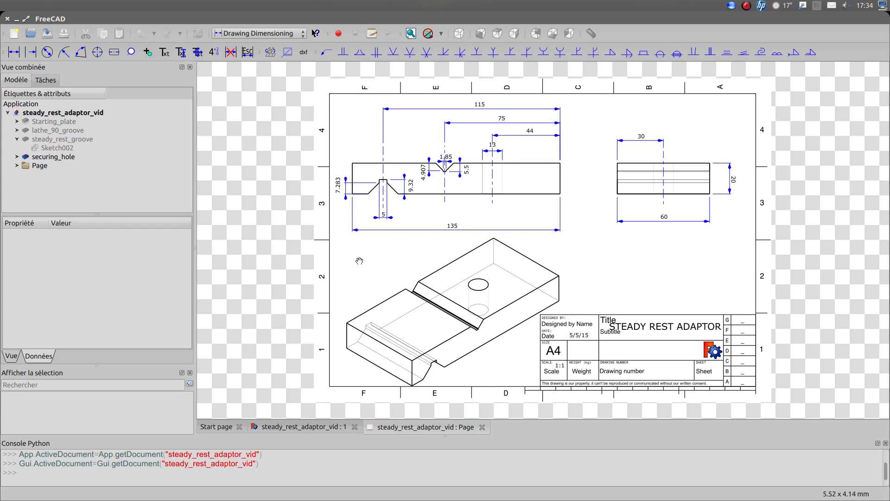
pyautogui.moveTo(402, 481)
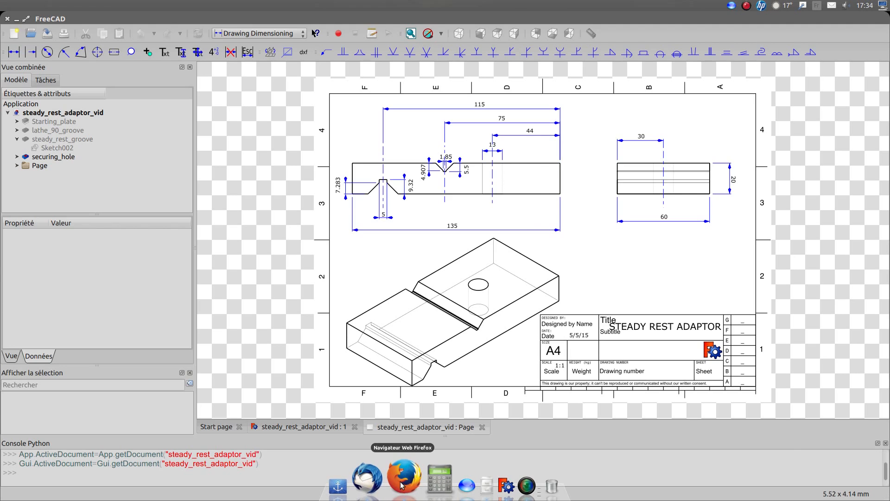
# Switch to Firefox and browse the FreeCAD wiki Download page's additional modules section
pyautogui.click(401, 480)
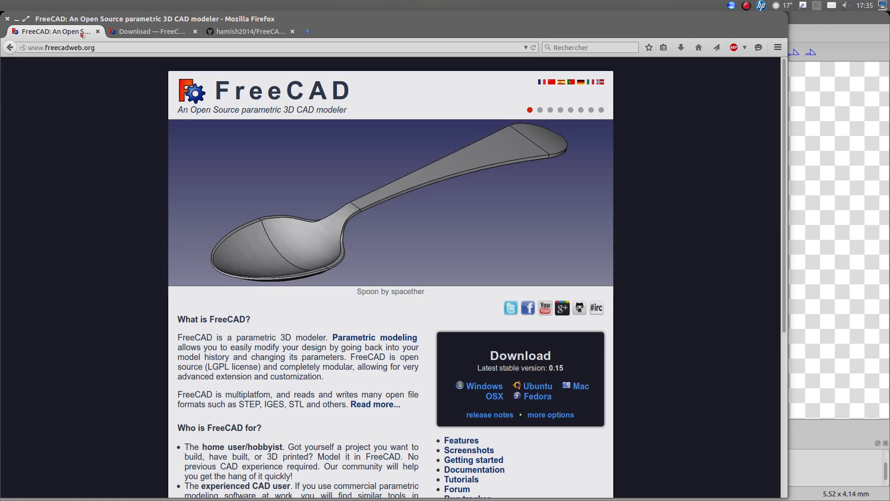
pyautogui.moveTo(104, 48)
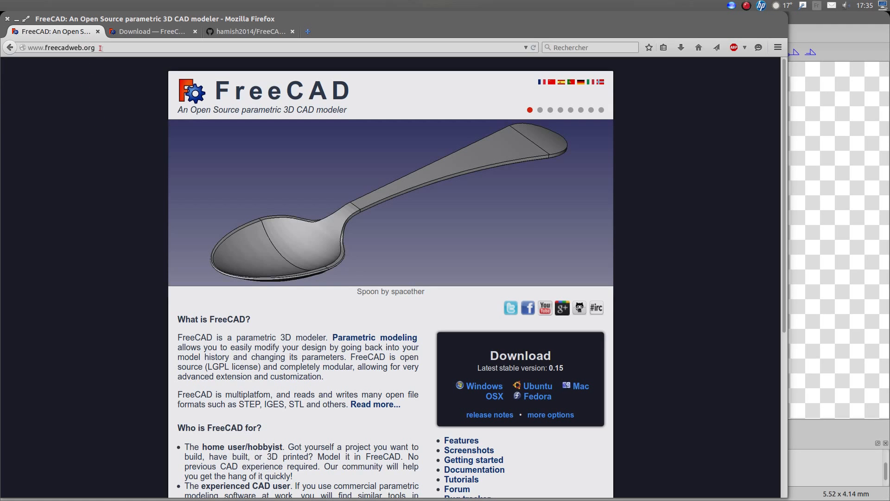
pyautogui.click(61, 49)
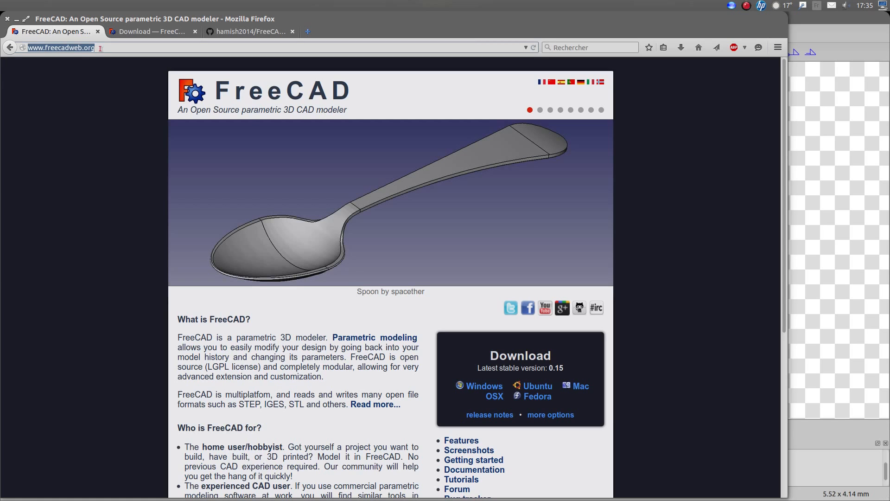
pyautogui.click(540, 109)
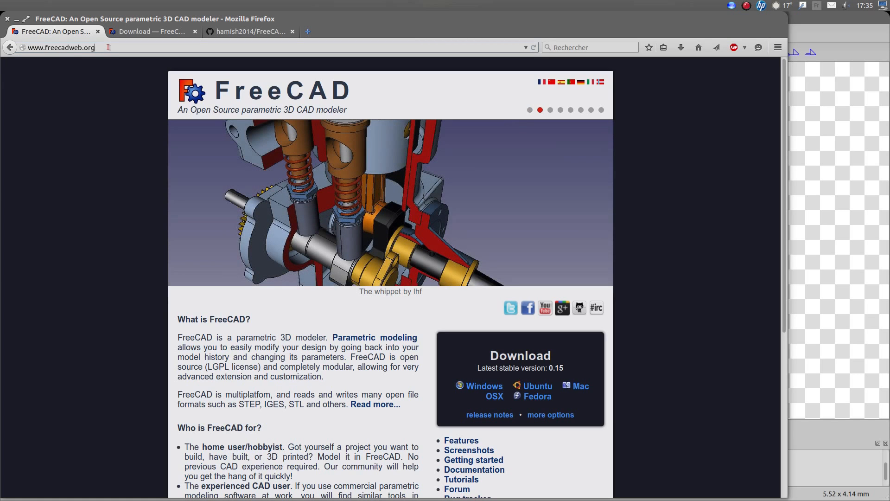
pyautogui.scroll(-3)
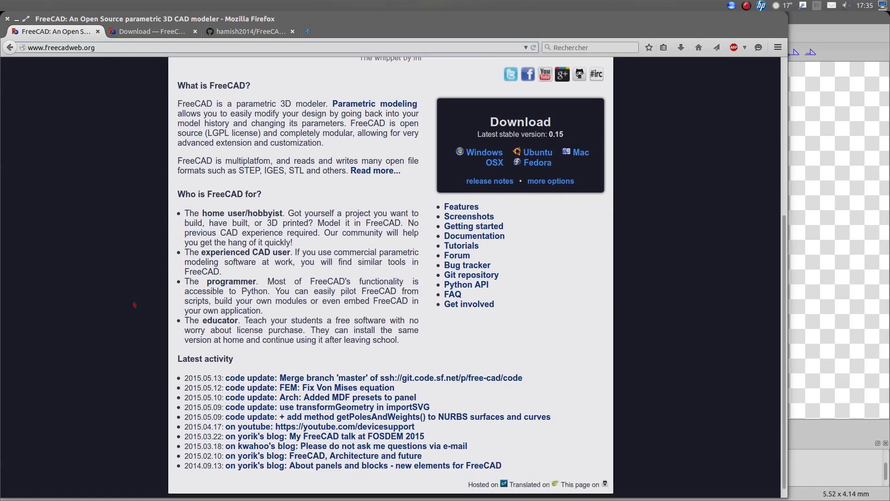
pyautogui.scroll(3)
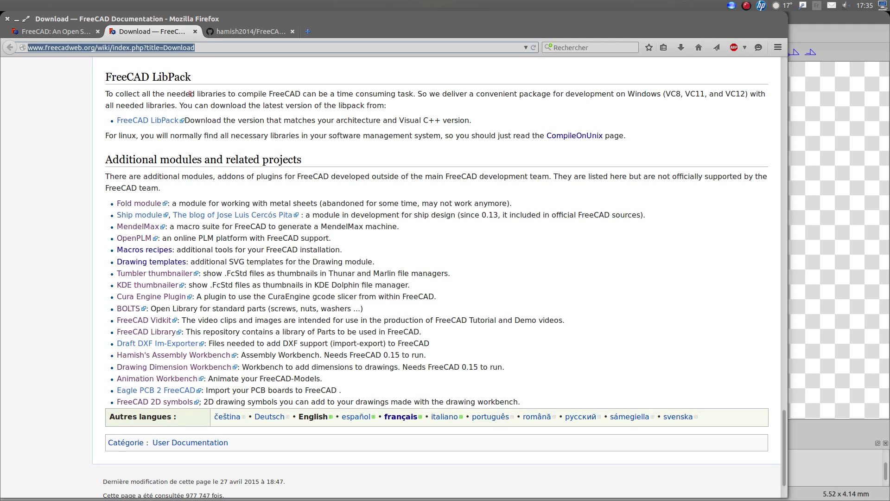
pyautogui.moveTo(119, 171)
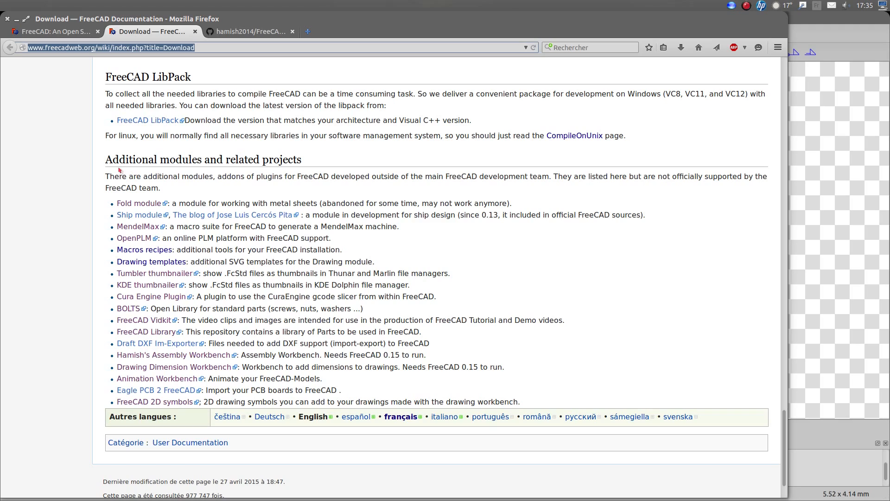
pyautogui.moveTo(254, 163)
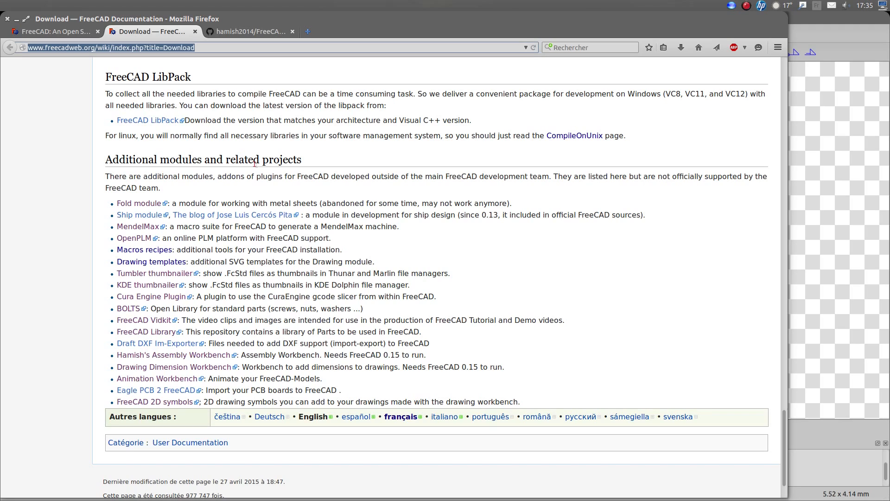
pyautogui.moveTo(182, 328)
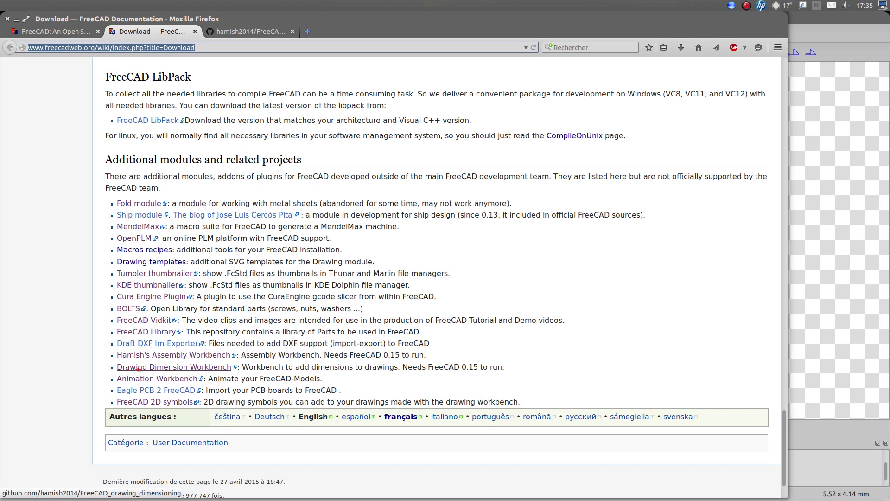
pyautogui.moveTo(206, 369)
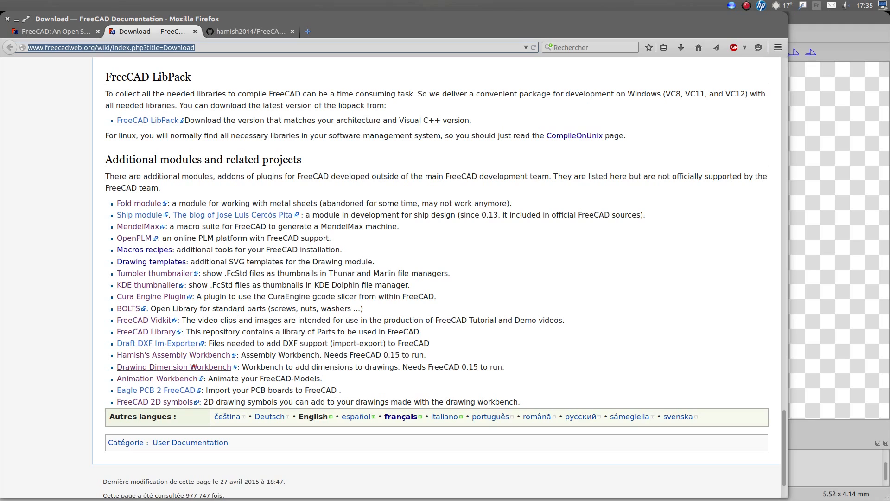
# Open the FreeCAD_drawing_dimensioning GitHub repository and read through its README installation instructions
pyautogui.click(250, 32)
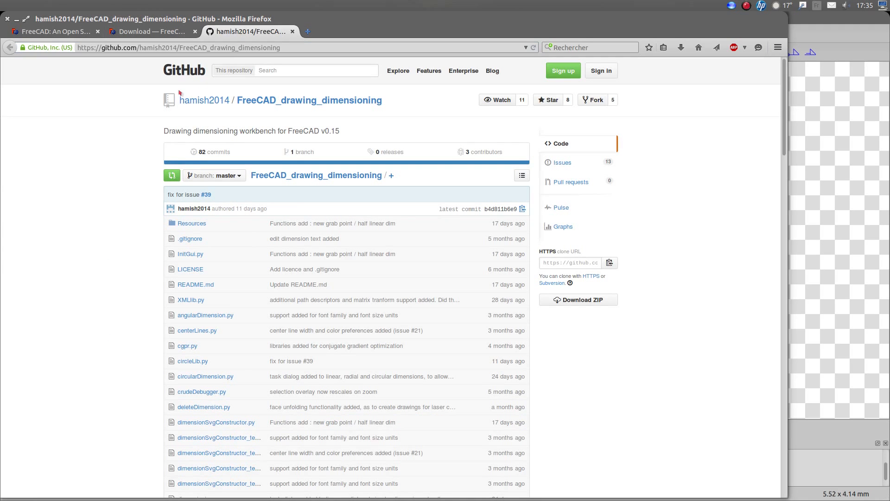
pyautogui.doubleClick(271, 48)
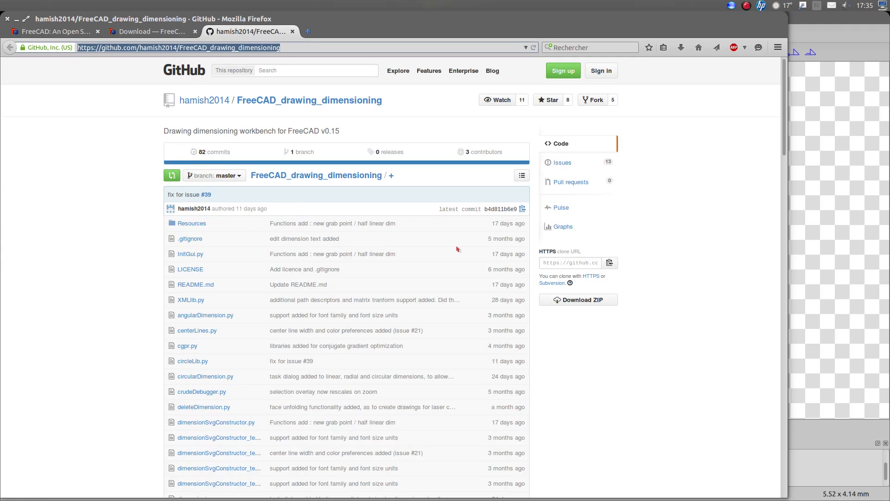
pyautogui.moveTo(285, 134)
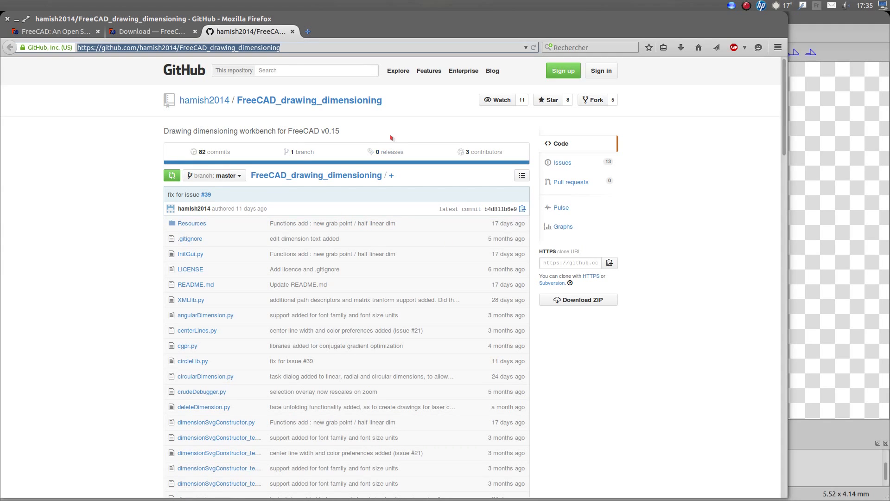
pyautogui.moveTo(233, 115)
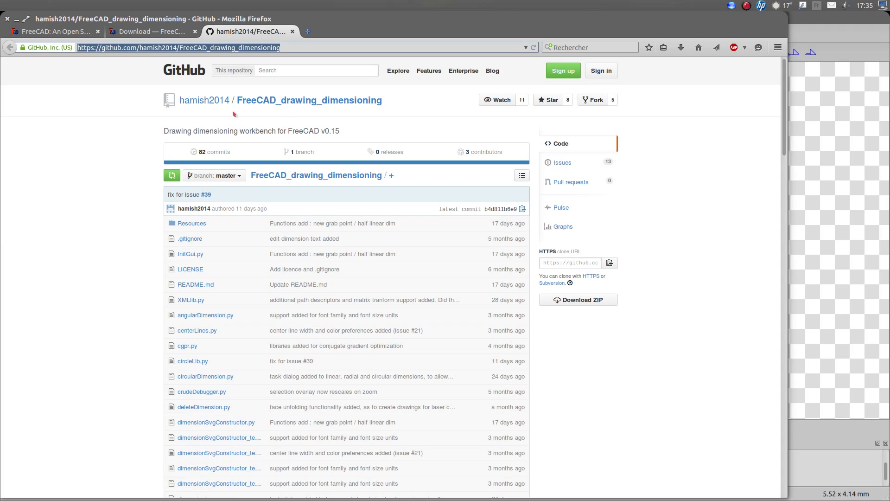
pyautogui.moveTo(215, 108)
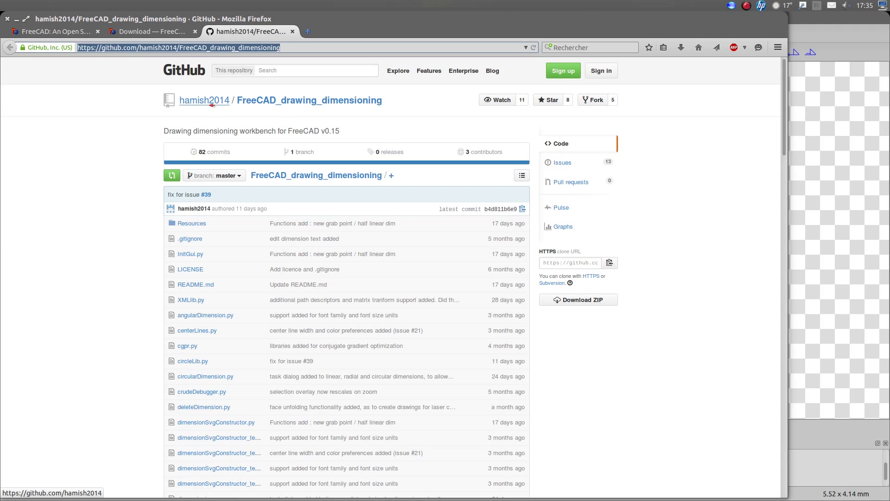
pyautogui.scroll(-3)
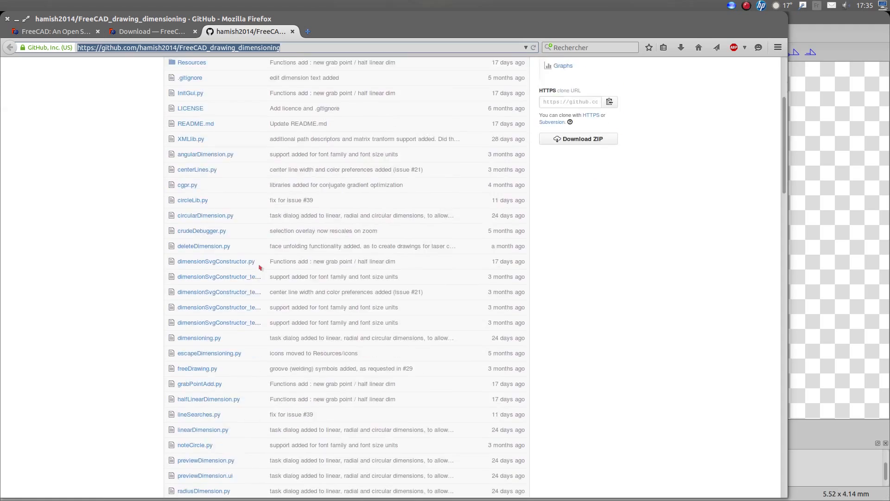
pyautogui.scroll(-3)
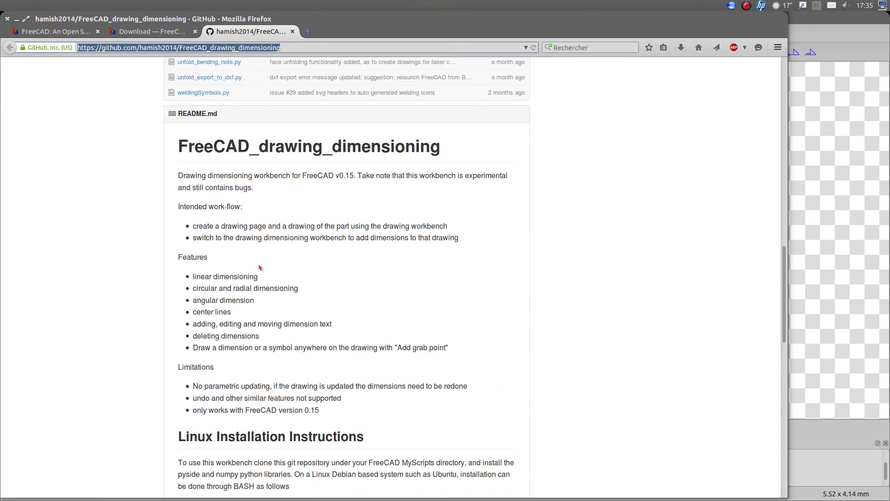
pyautogui.scroll(-3)
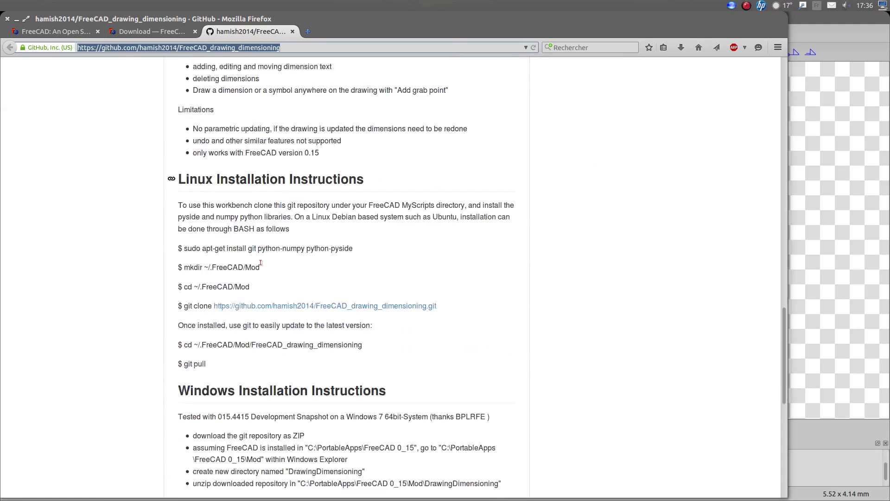
pyautogui.scroll(-3)
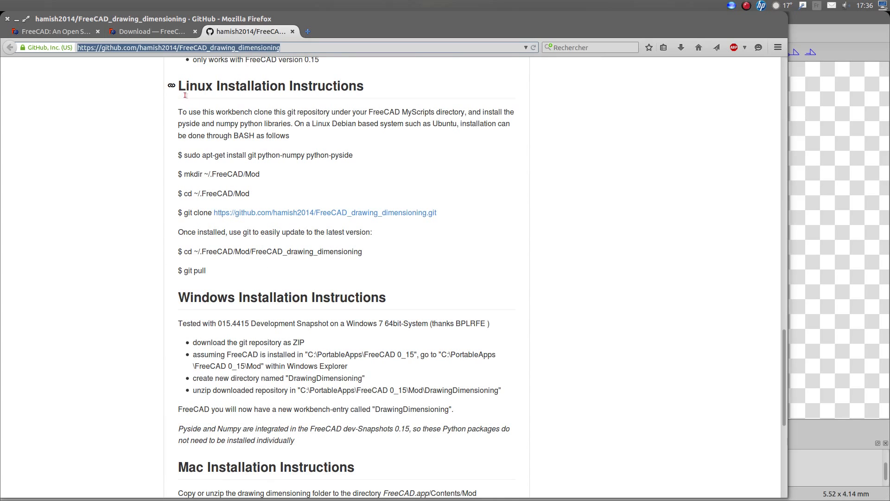
pyautogui.scroll(-3)
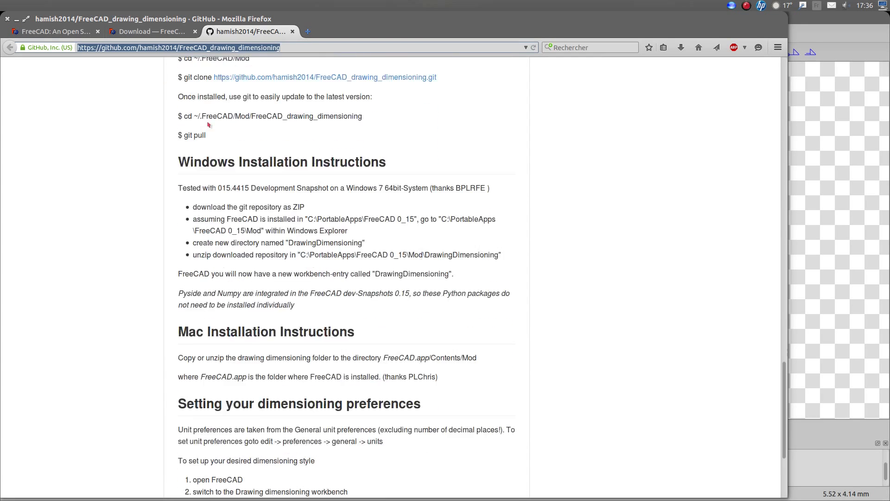
pyautogui.scroll(-3)
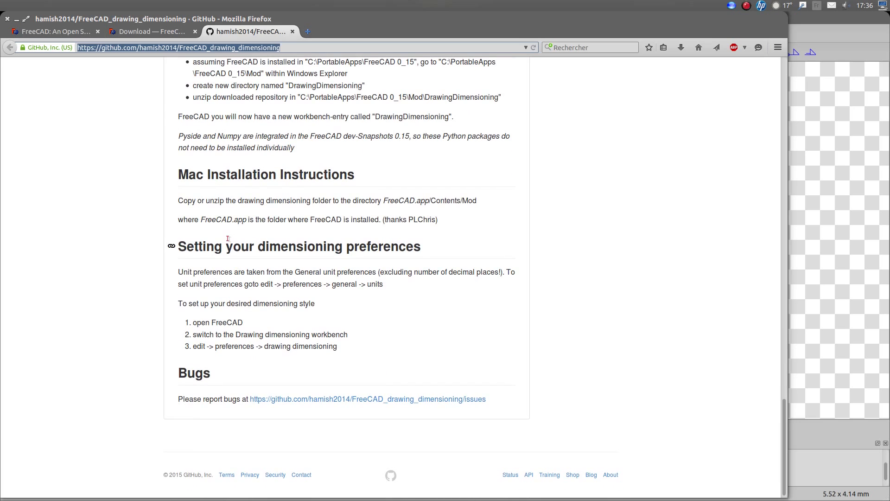
pyautogui.scroll(3)
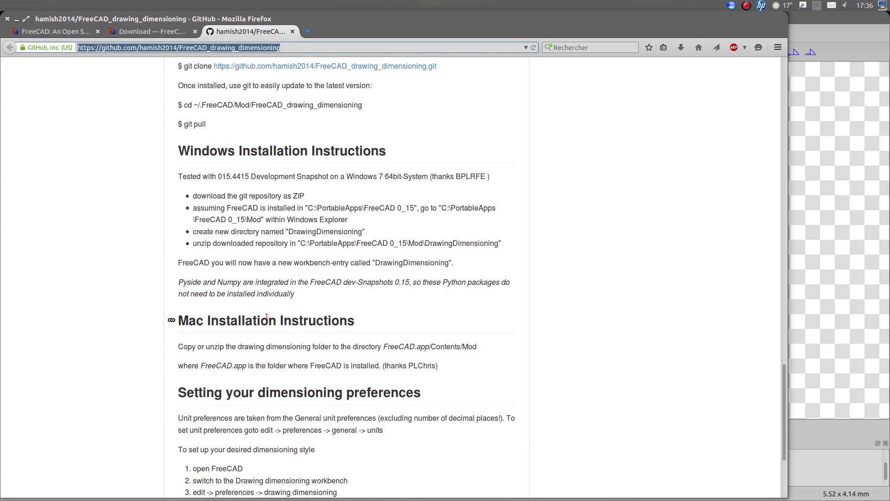
pyautogui.scroll(-3)
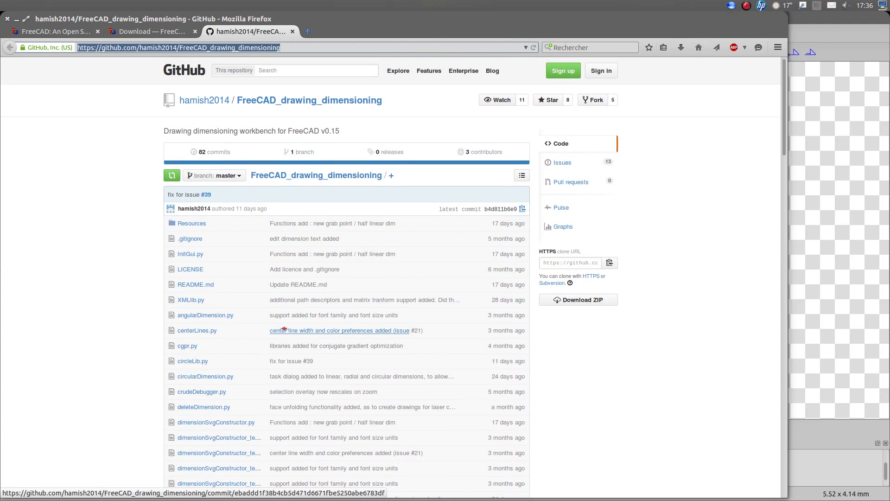
pyautogui.moveTo(480, 294)
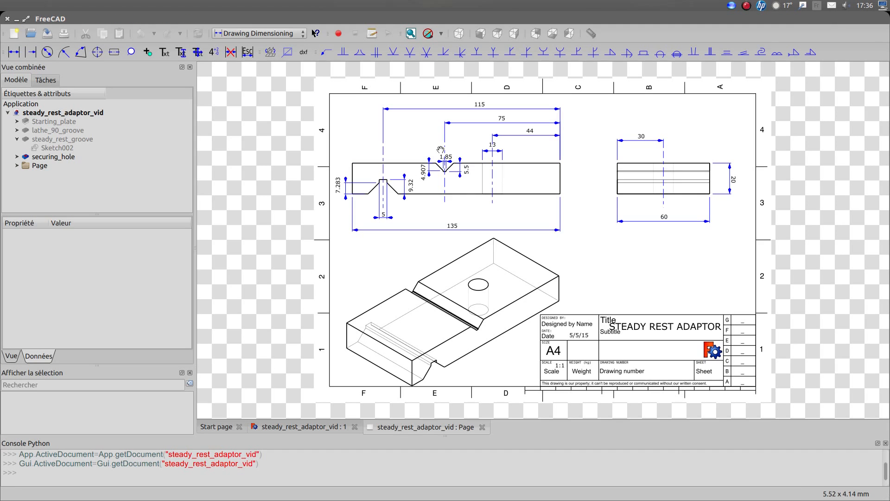
pyautogui.moveTo(379, 265)
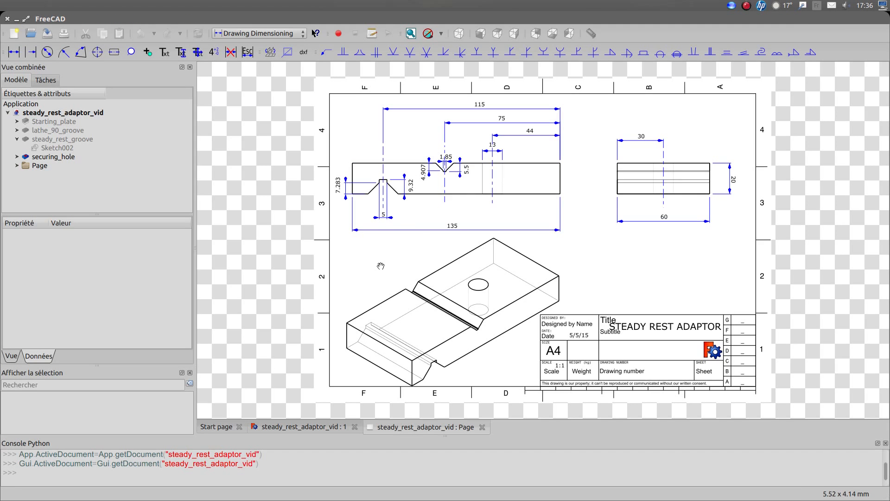
pyautogui.moveTo(406, 257)
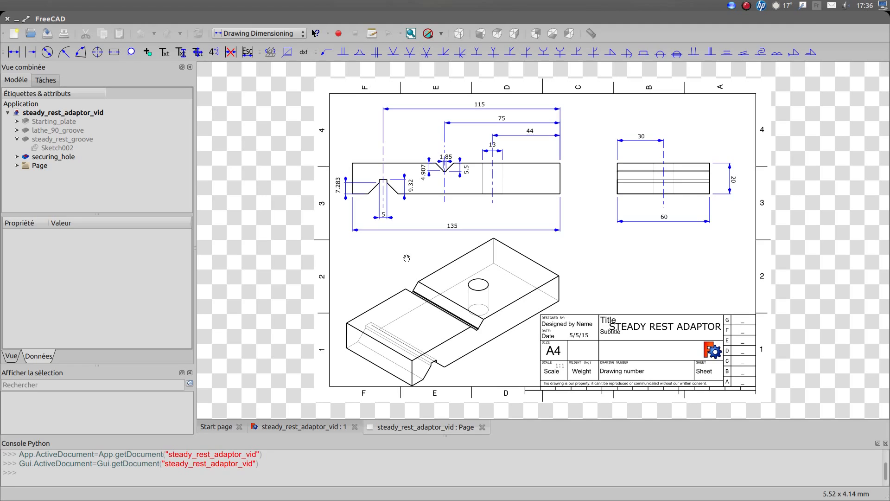
pyautogui.moveTo(415, 326)
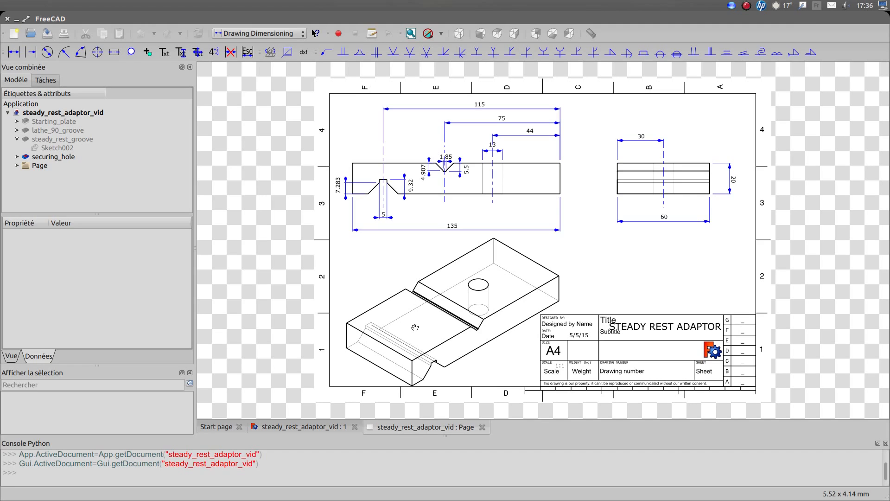
pyautogui.moveTo(433, 366)
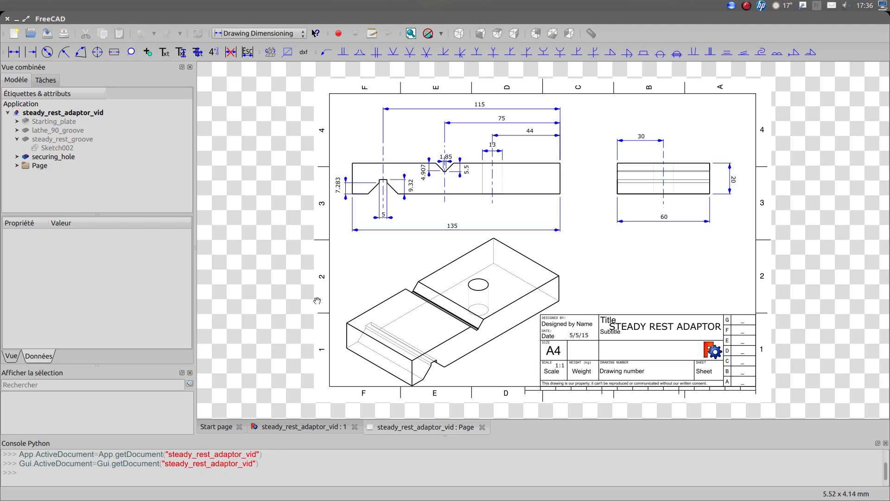
pyautogui.moveTo(382, 315)
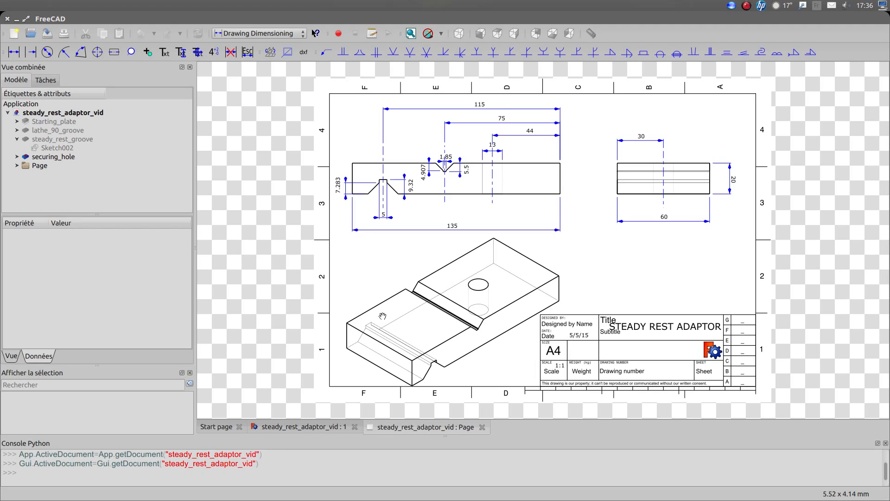
pyautogui.moveTo(514, 333)
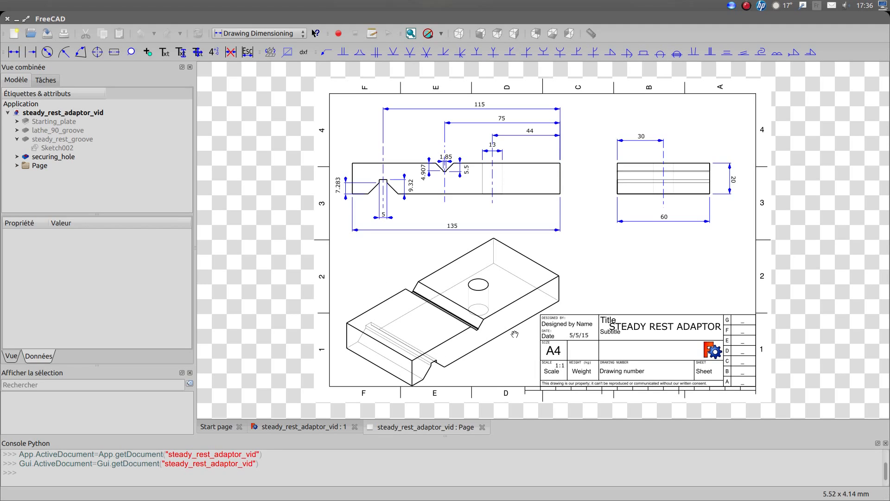
pyautogui.moveTo(393, 330)
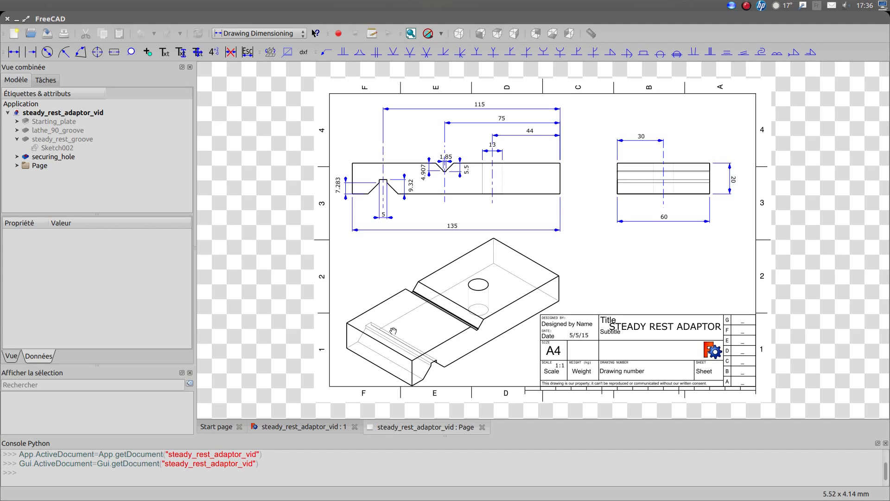
pyautogui.moveTo(526, 284)
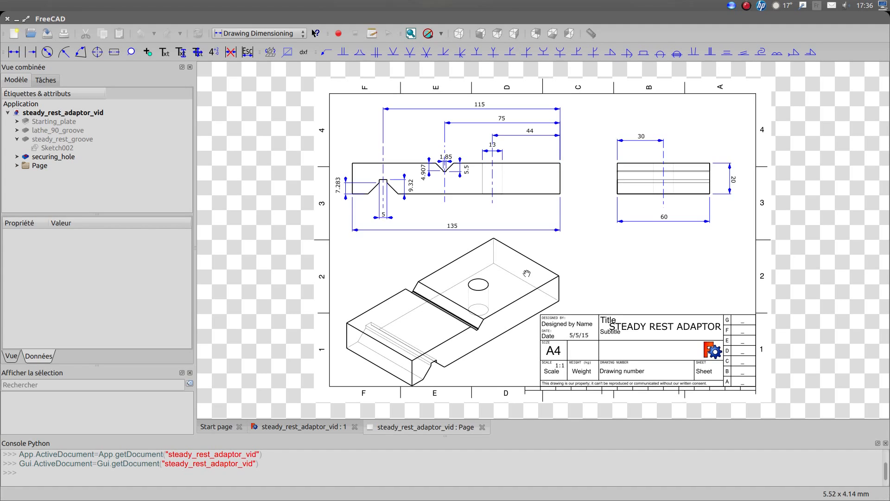
pyautogui.moveTo(394, 257)
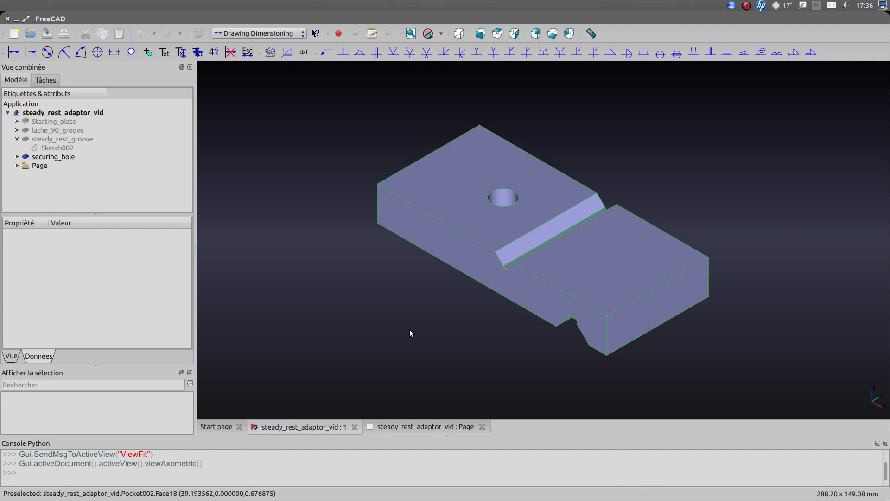
pyautogui.moveTo(353, 378)
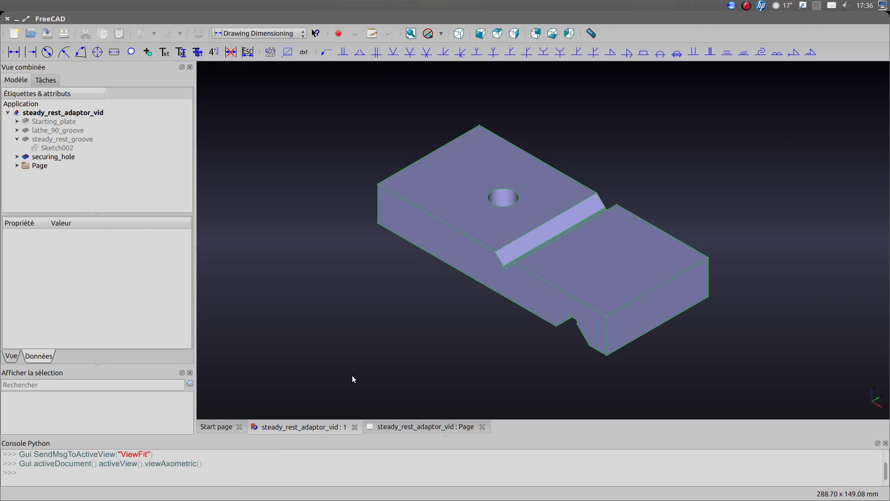
pyautogui.moveTo(406, 380)
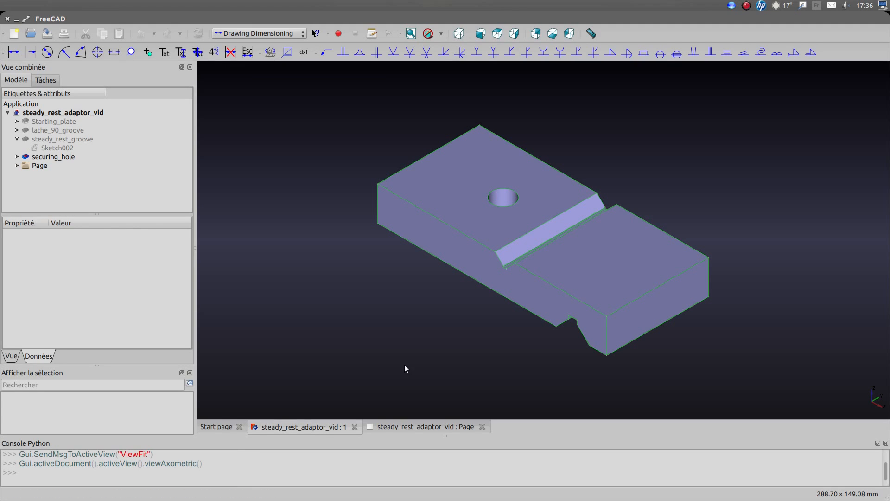
pyautogui.moveTo(400, 361)
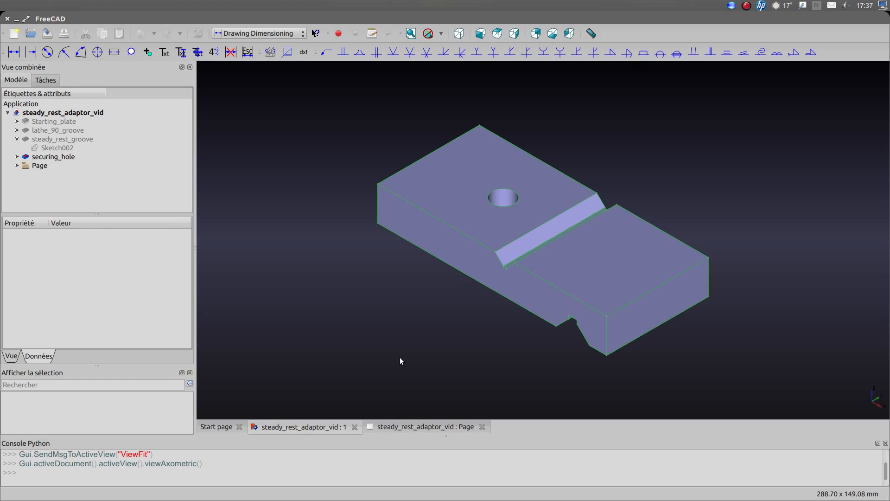